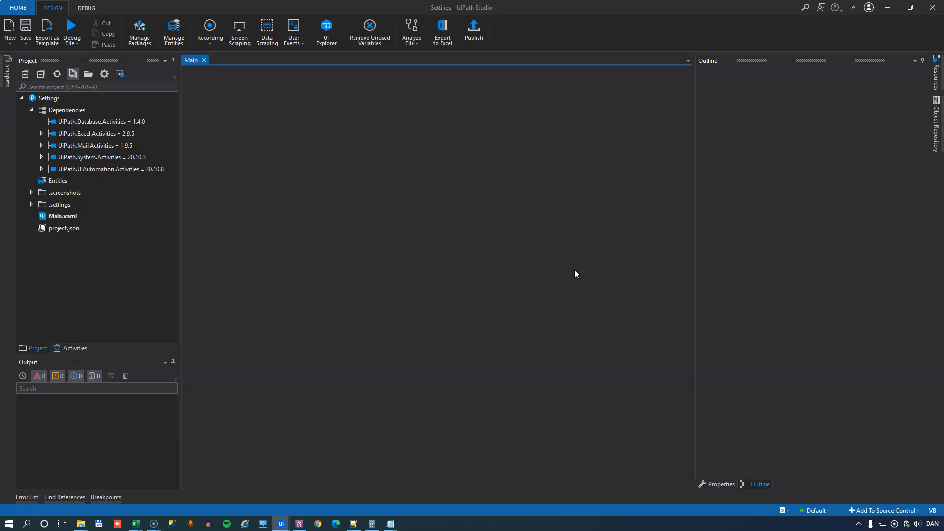
Open Main.xaml from the Project panel and scroll through its Excel-reading sequence.
double_click(62, 215)
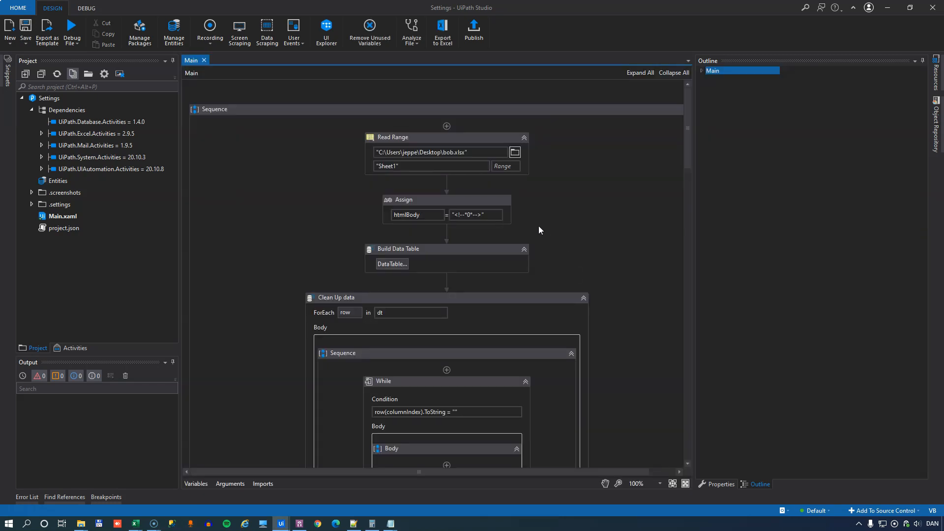
scroll(down, 3)
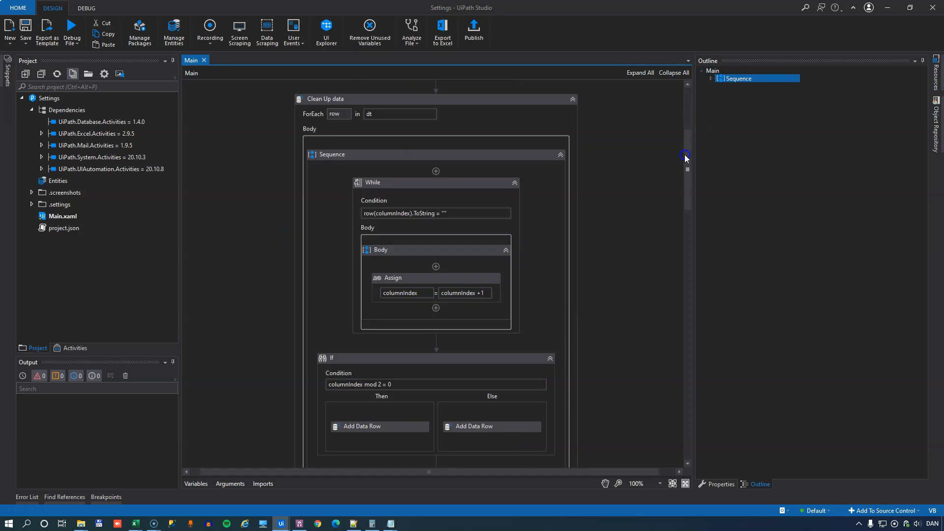
scroll(down, 3)
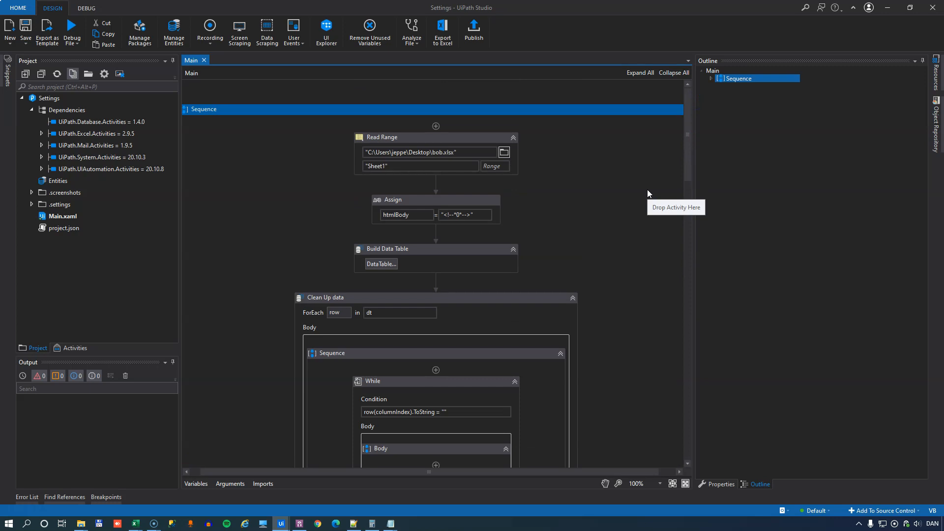
mouse_move(645, 194)
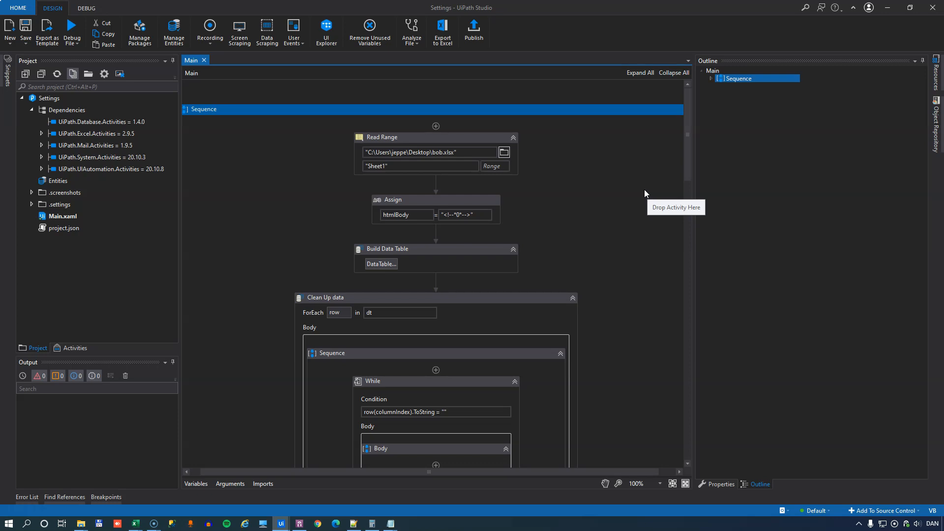
mouse_move(426, 109)
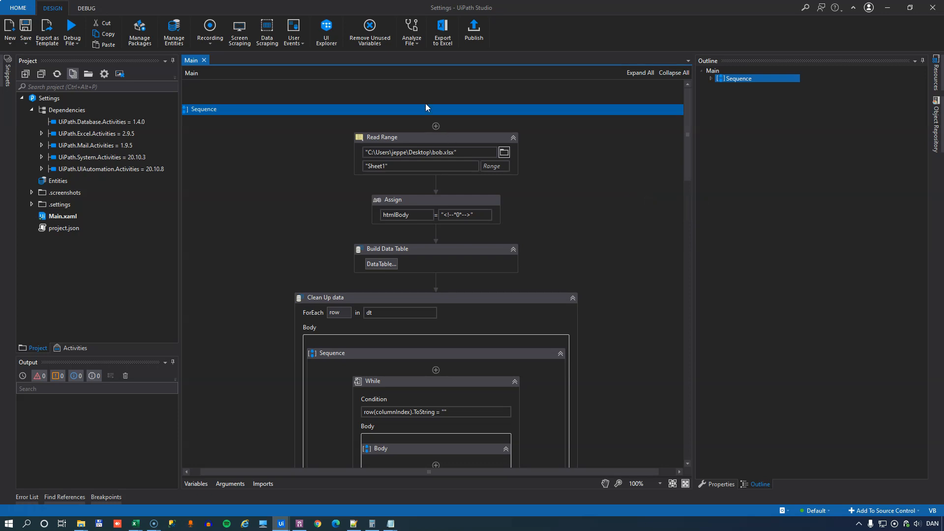
Validate the project, restore the "Sheet1" quote in Read Range, then analyze the project cleanly.
click(411, 31)
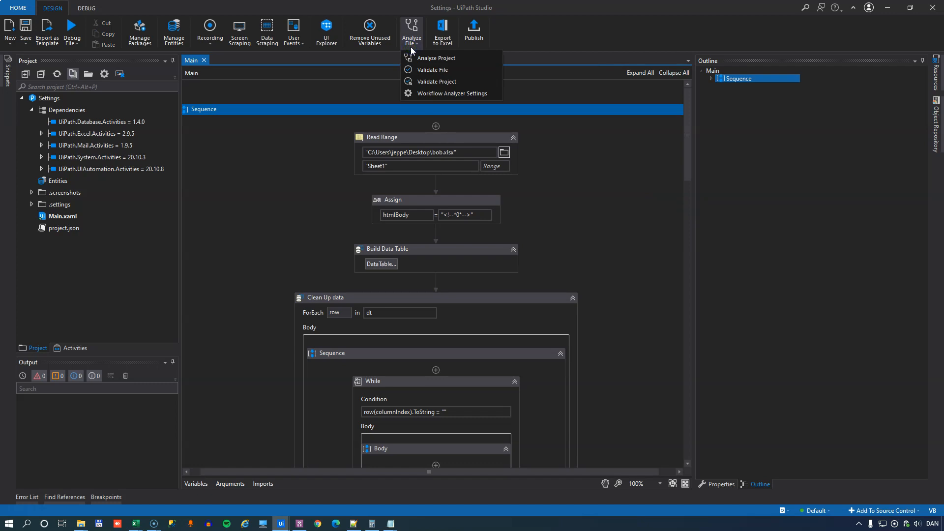
mouse_move(434, 58)
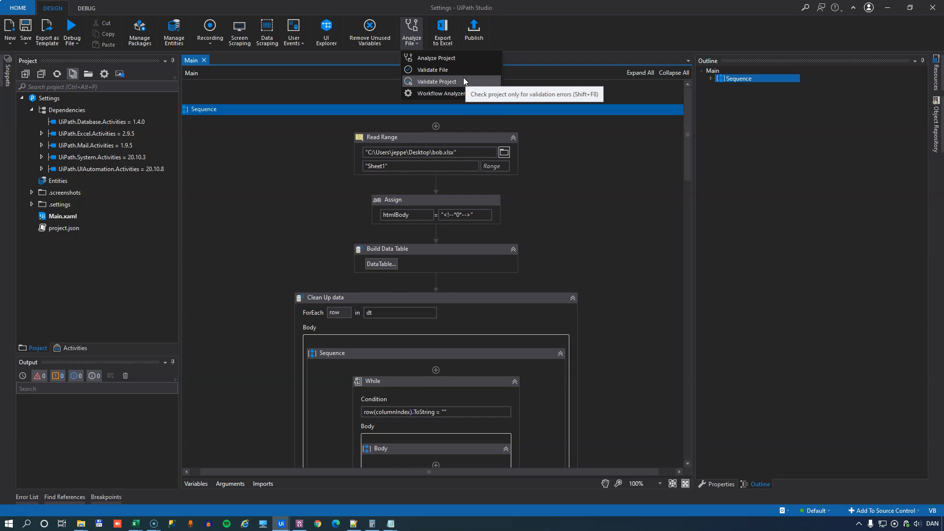
click(420, 166)
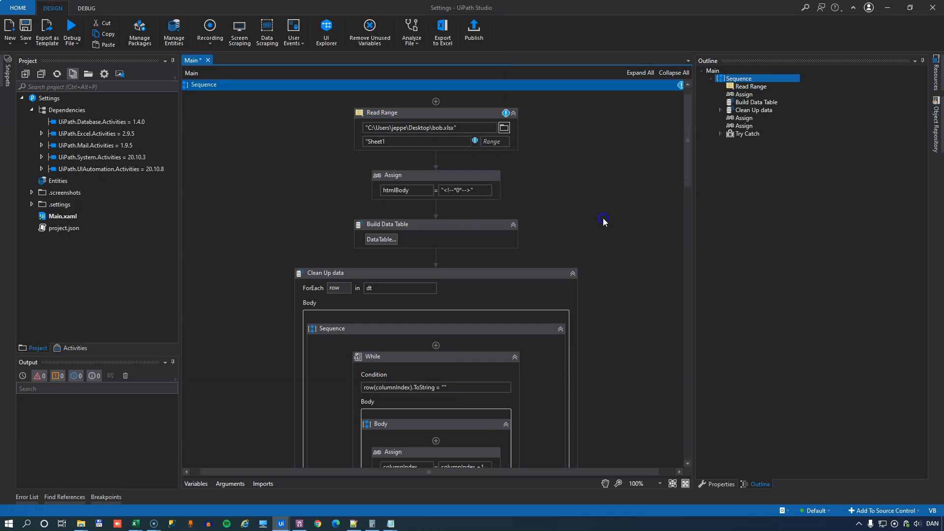
mouse_move(506, 113)
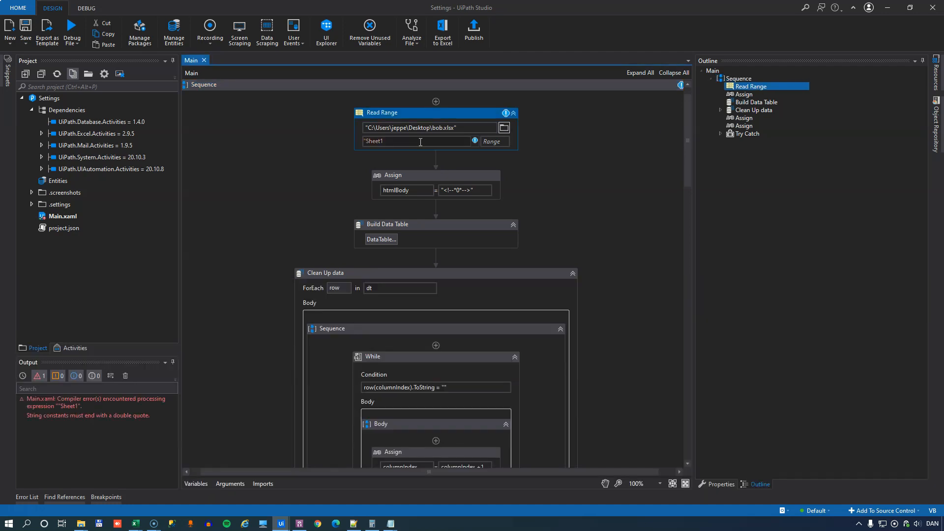
click(411, 31)
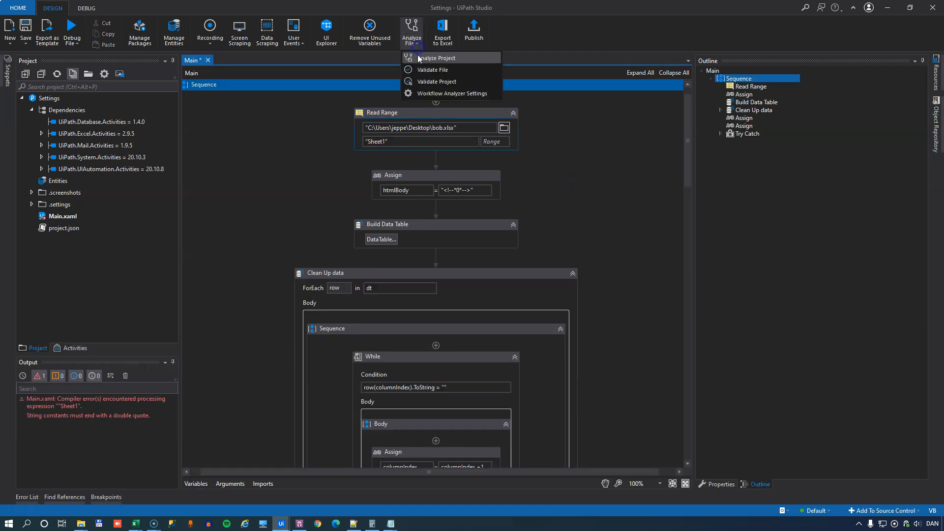
click(436, 82)
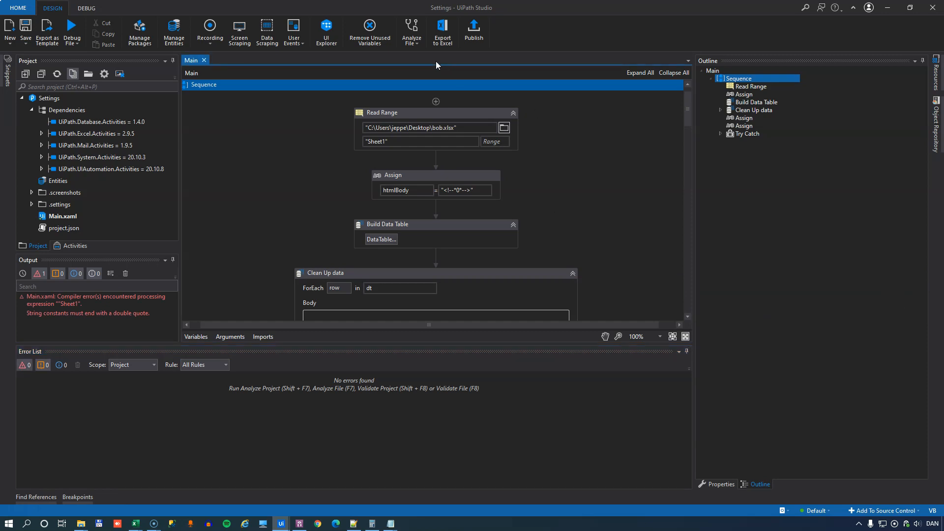
click(411, 31)
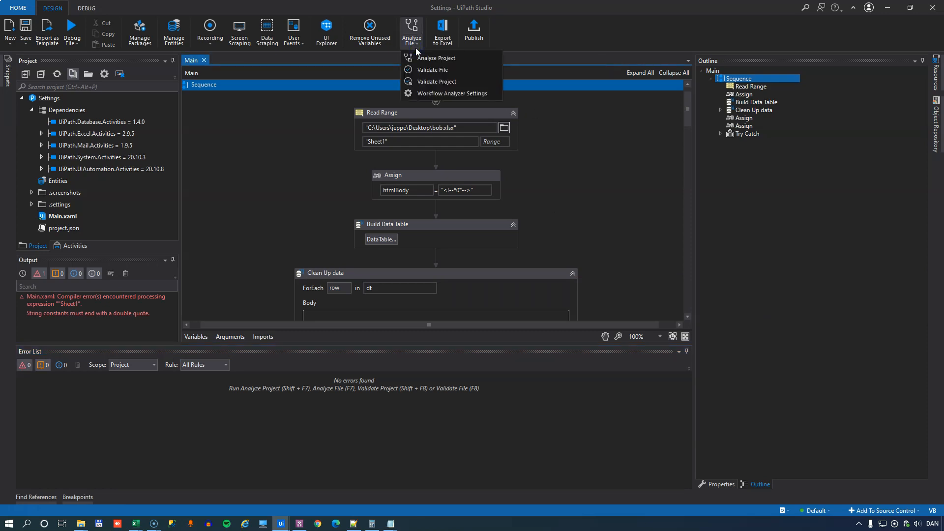
mouse_move(418, 53)
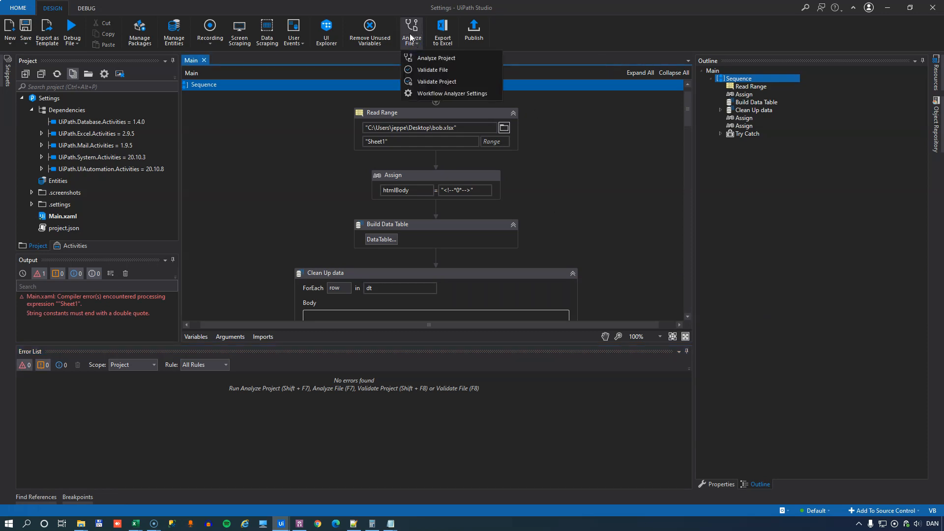
mouse_move(434, 58)
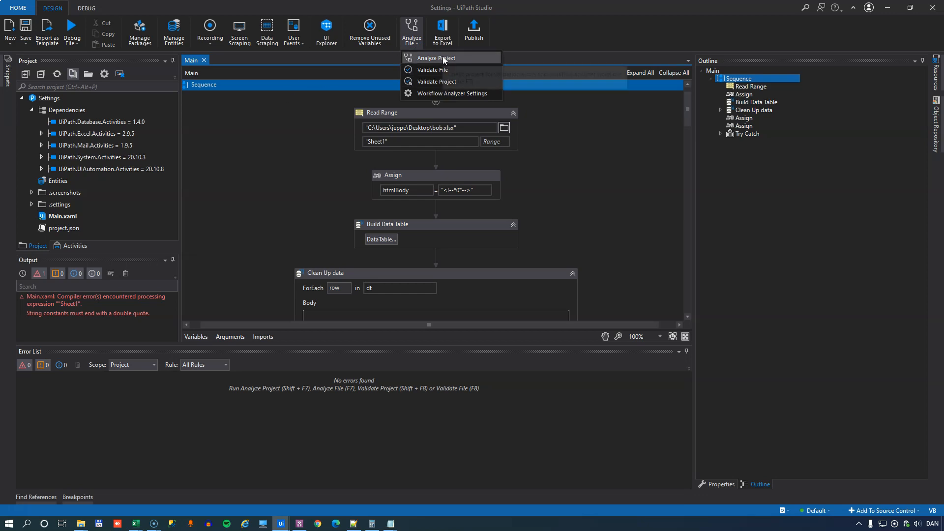
mouse_move(270, 208)
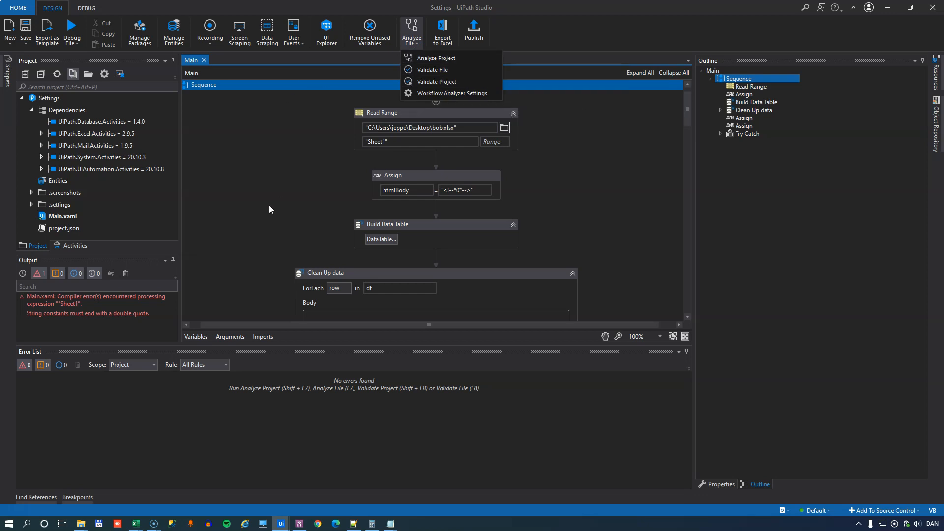
mouse_move(440, 109)
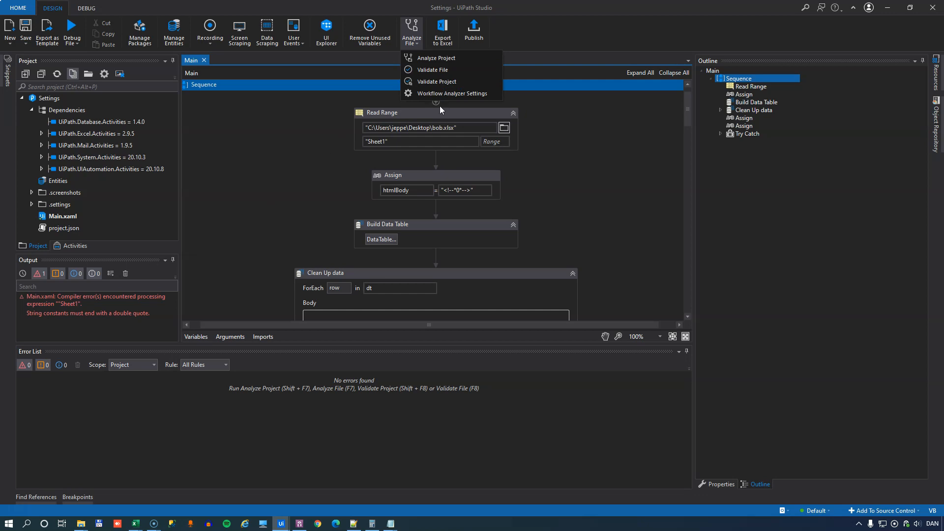
mouse_move(599, 193)
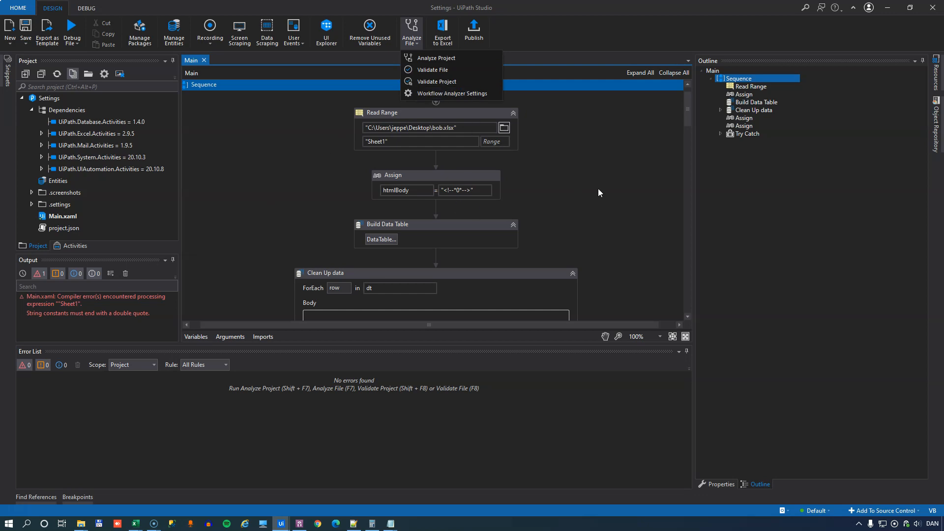
mouse_move(449, 93)
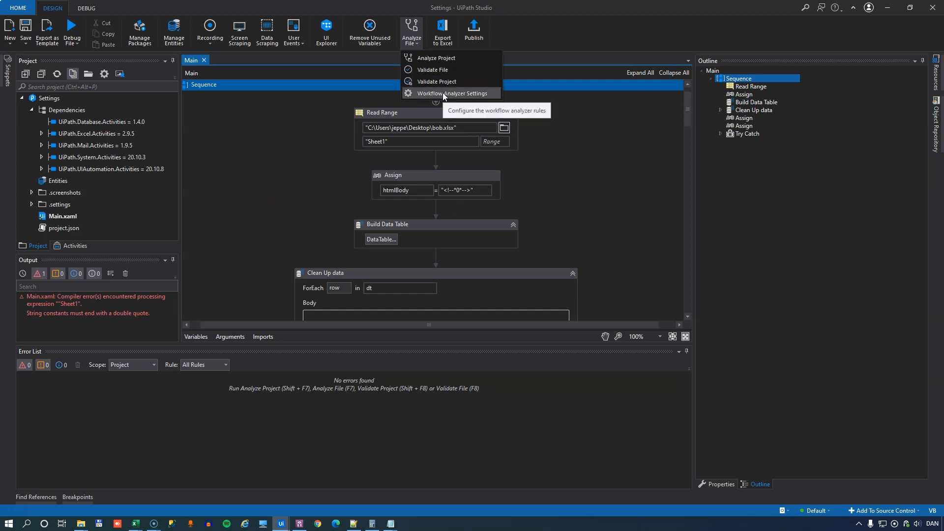
Browse the Workflow Analyzer rules, reading recommendations such as Prefix Datatable Arguments.
click(451, 94)
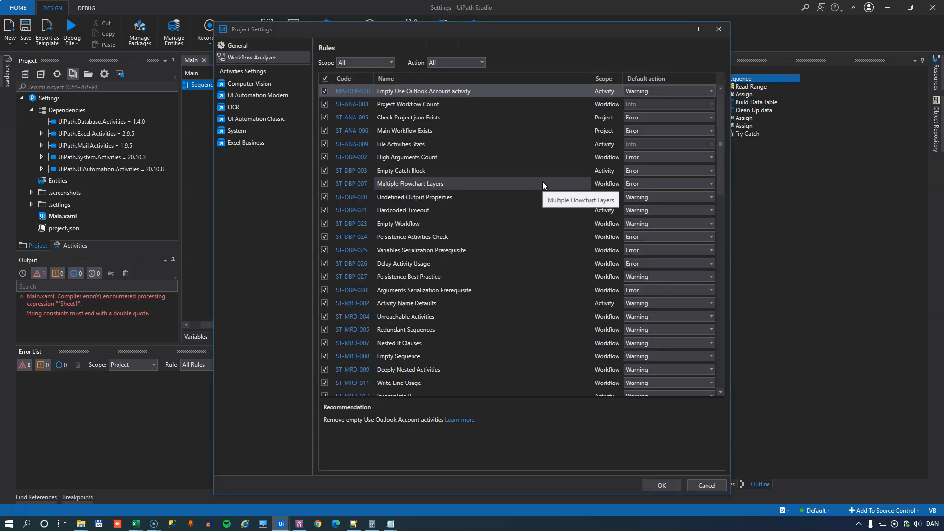
mouse_move(513, 193)
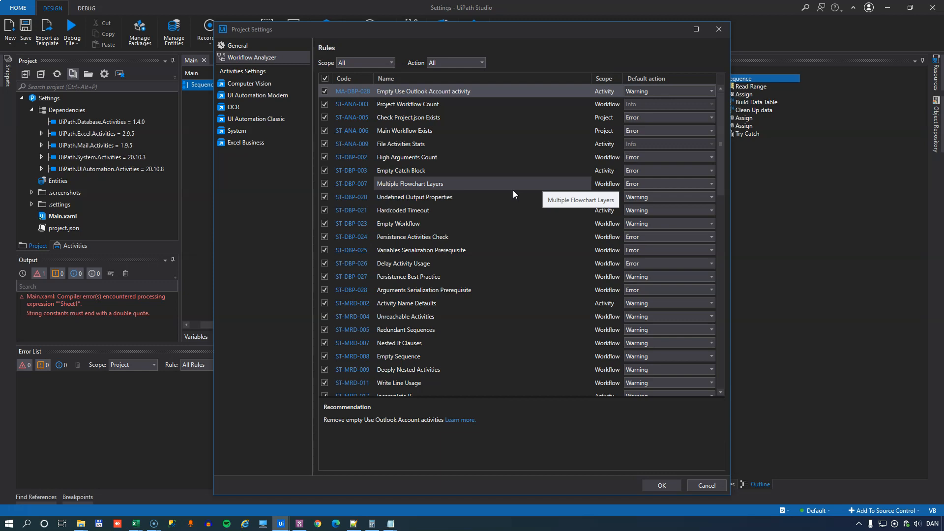
click(454, 223)
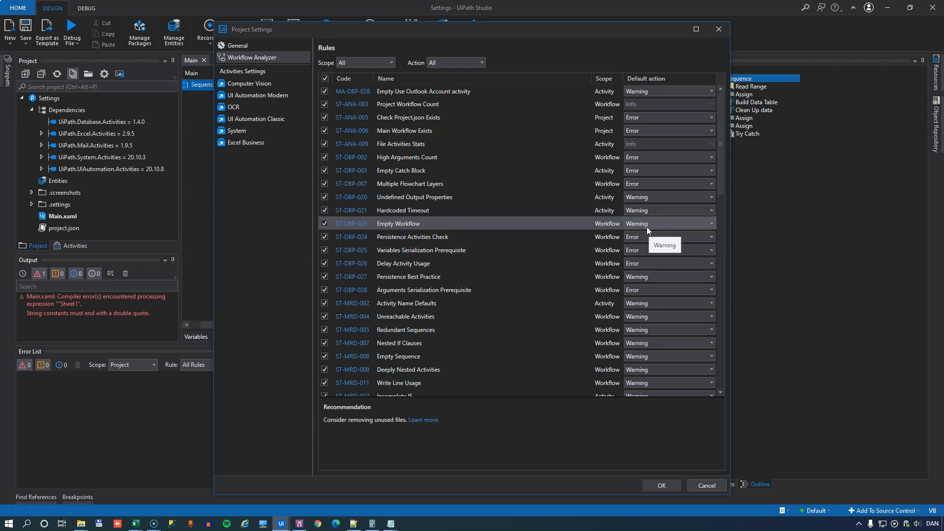
mouse_move(637, 231)
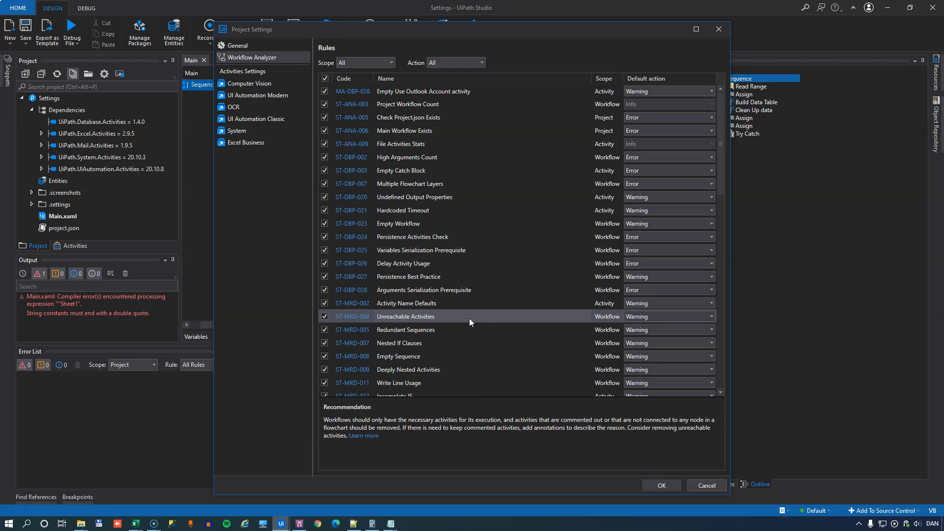
scroll(down, 3)
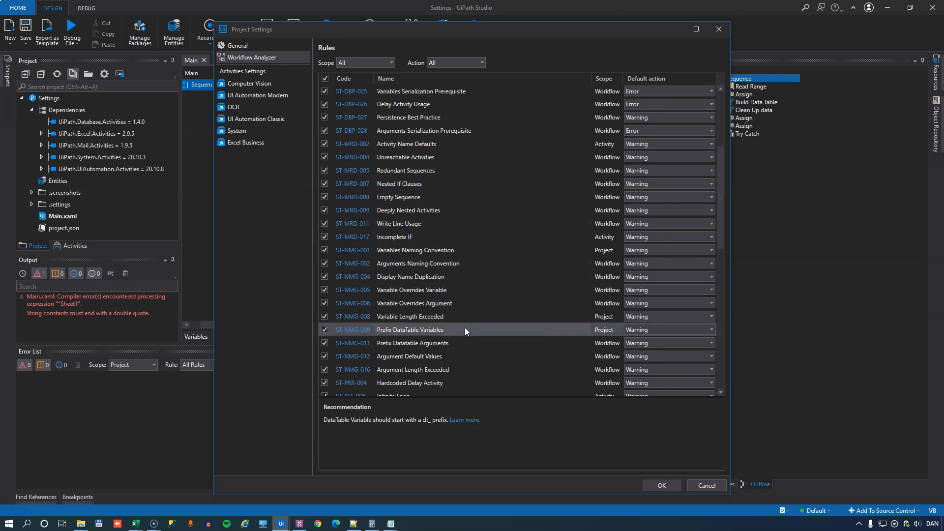
click(412, 342)
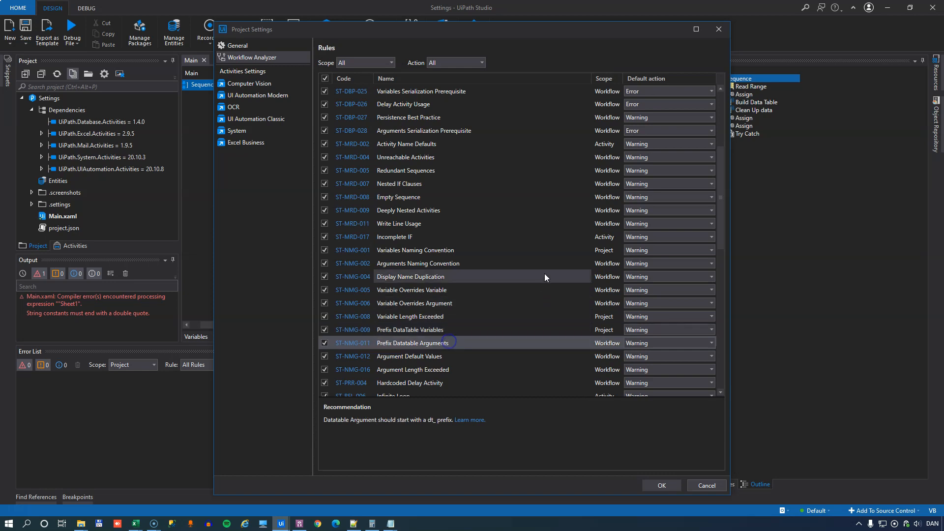
scroll(down, 3)
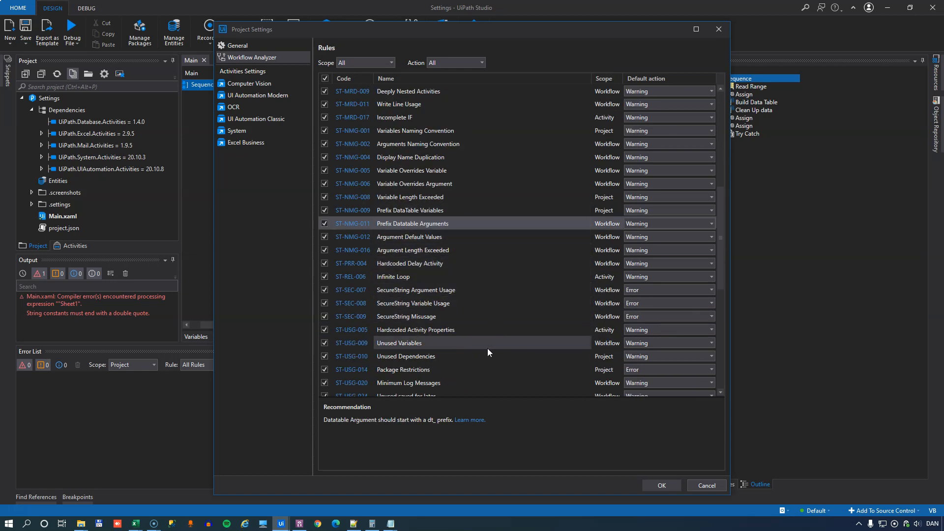
scroll(down, 3)
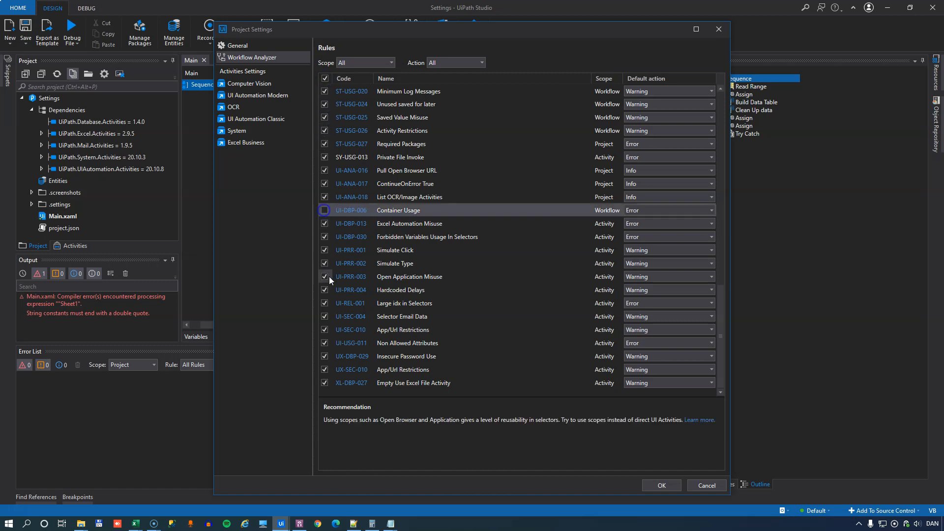
Show the Simulate Type rule's recommendation in the Workflow Analyzer settings.
click(325, 210)
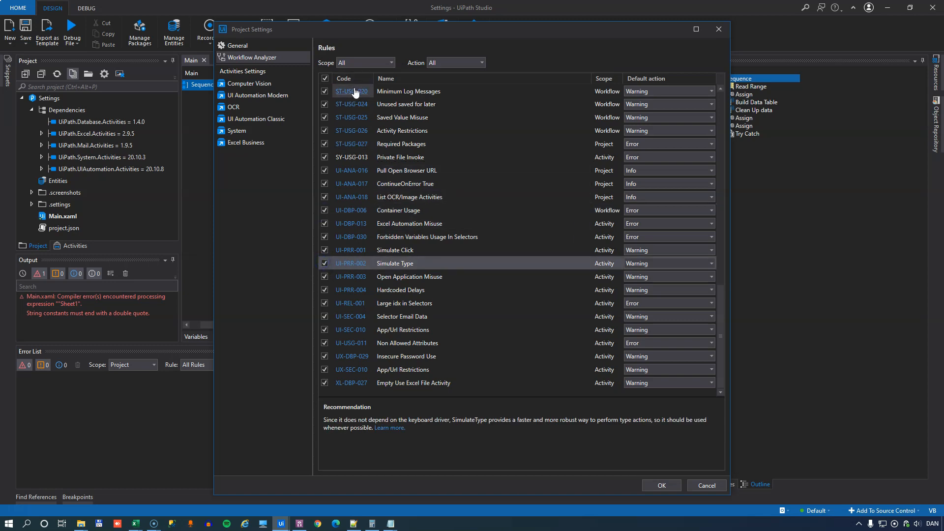
mouse_move(352, 210)
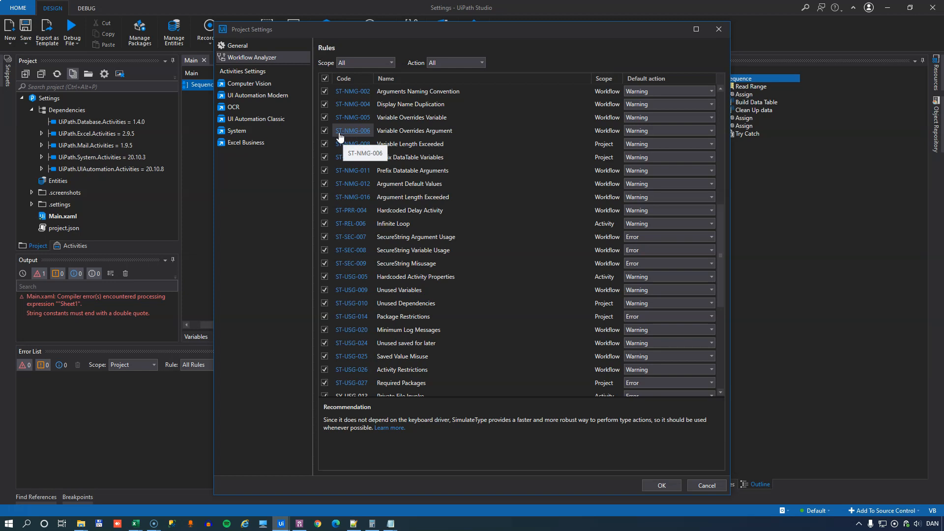
mouse_move(350, 137)
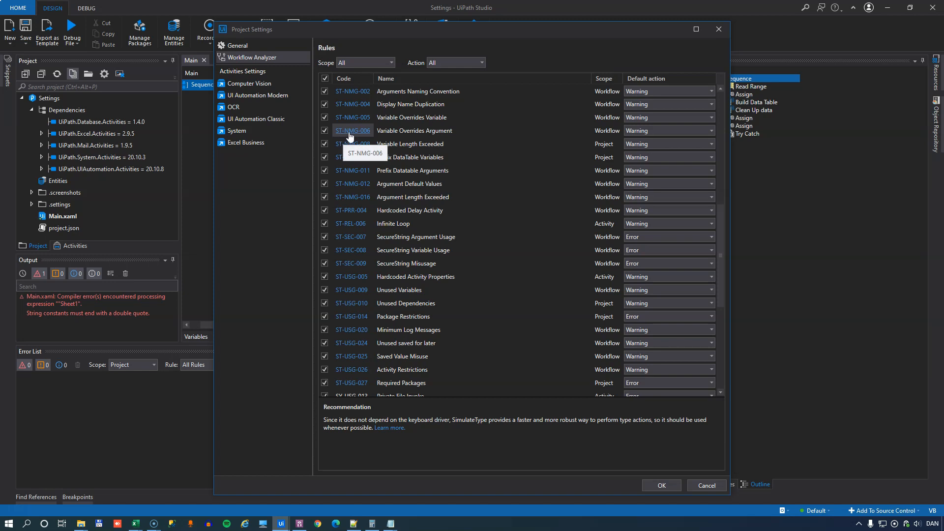
mouse_move(355, 134)
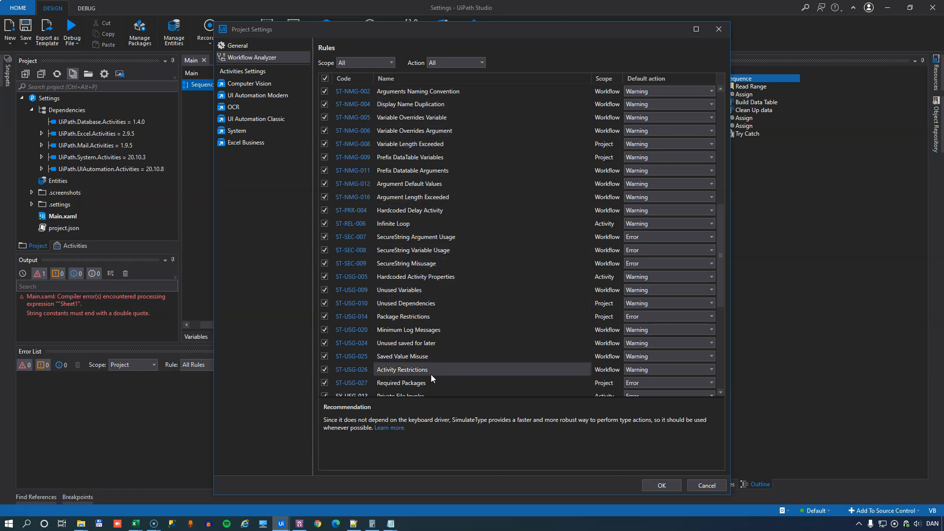
mouse_move(611, 266)
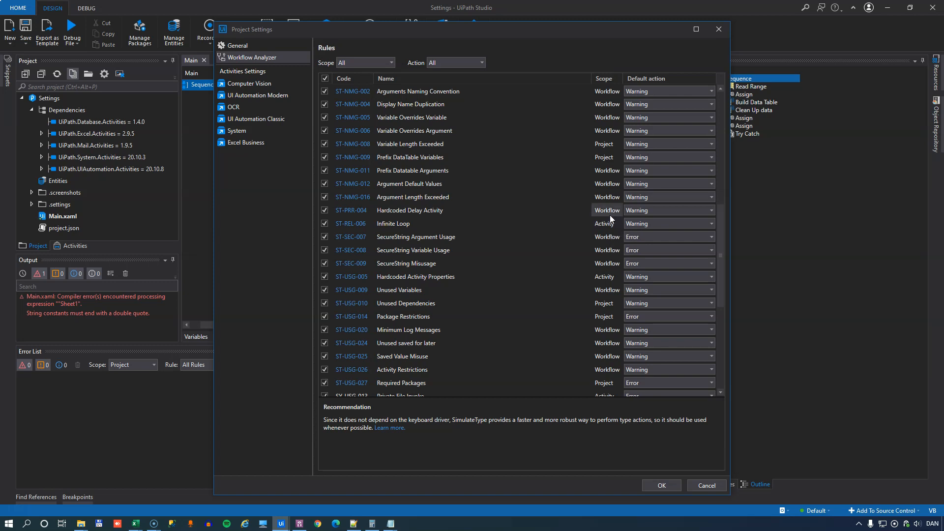
mouse_move(608, 164)
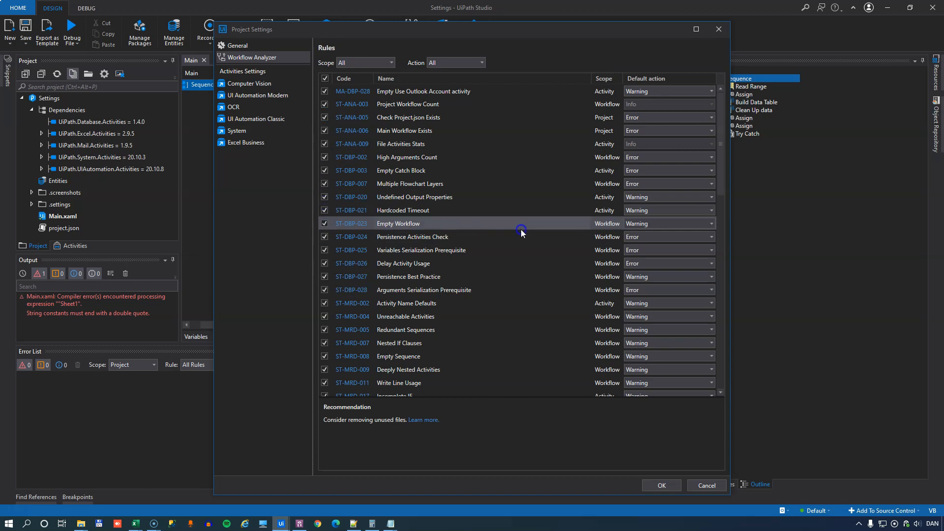
mouse_move(527, 237)
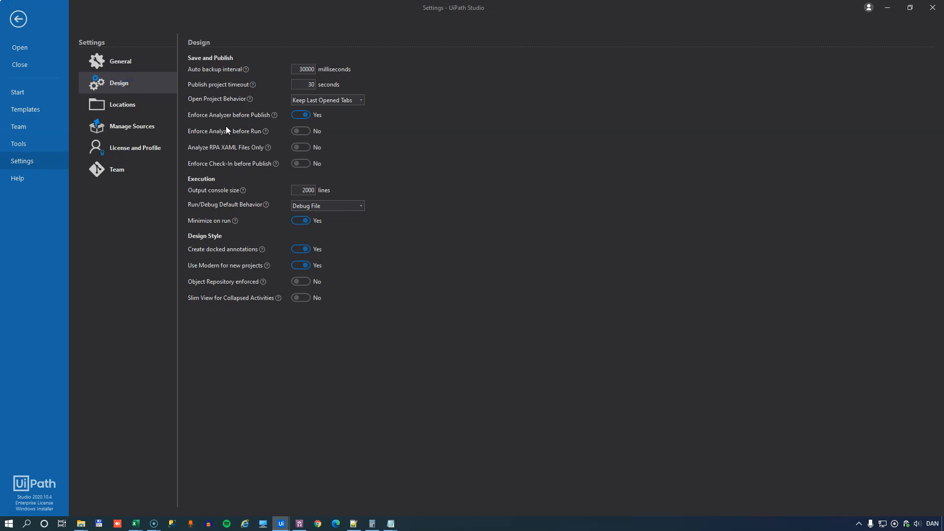
mouse_move(227, 136)
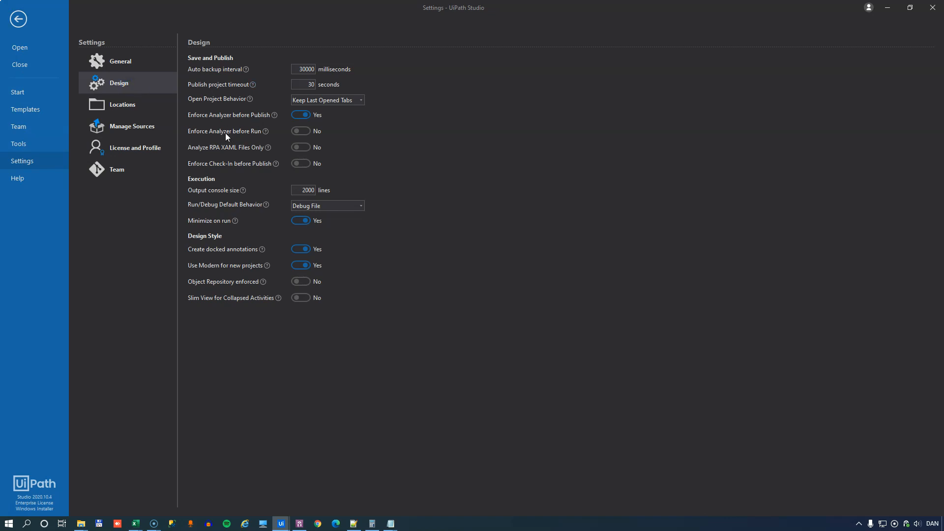
mouse_move(231, 123)
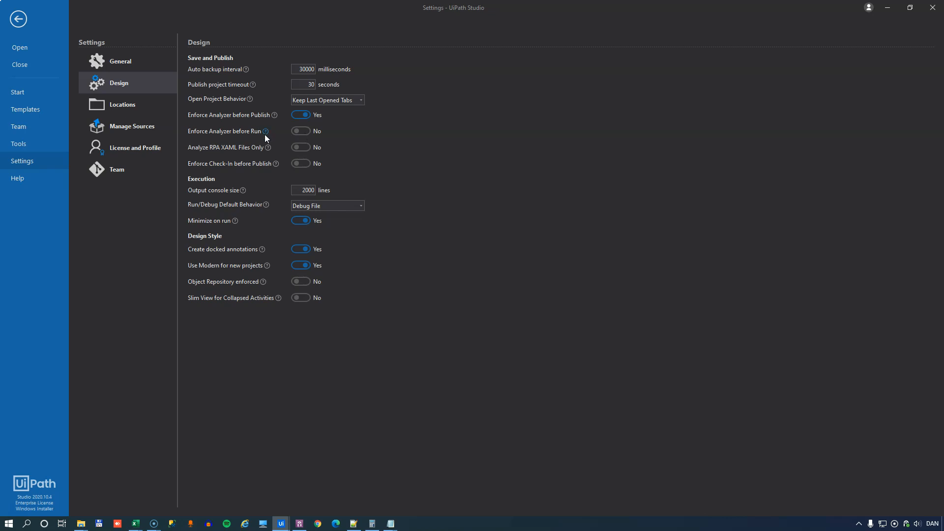
mouse_move(265, 131)
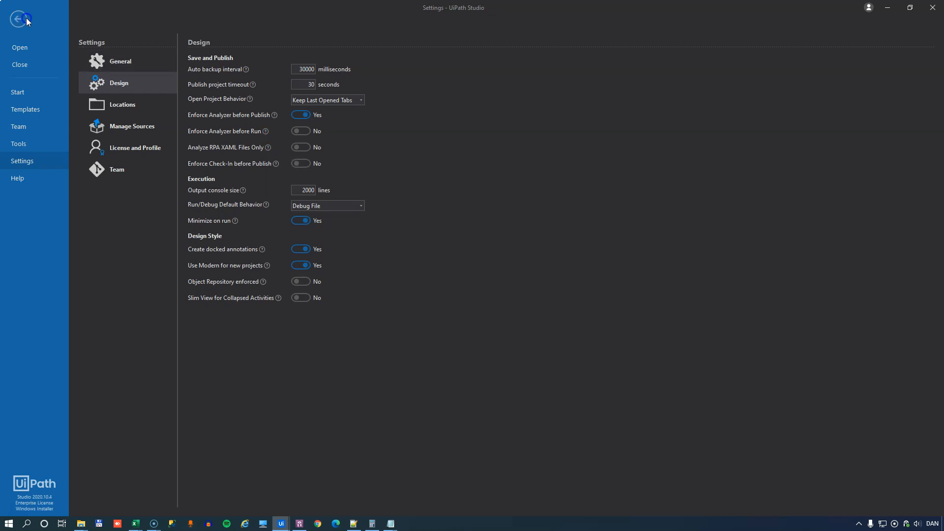
Leave Settings for the Main workflow and analyze the project, listing 67 warnings.
click(20, 19)
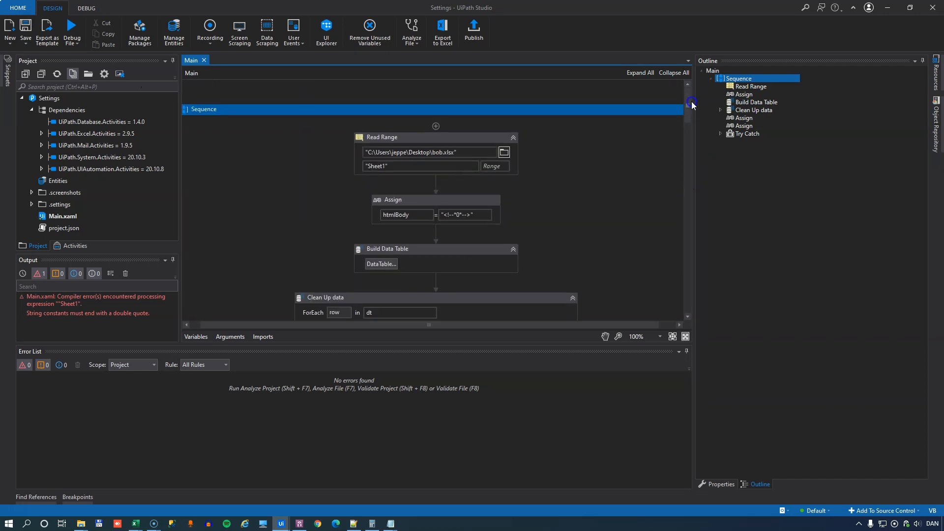
mouse_move(661, 124)
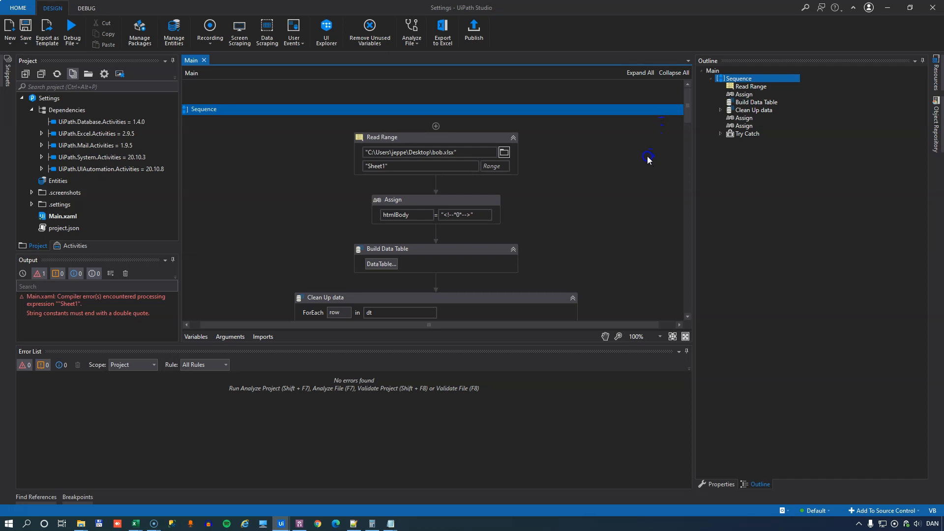
click(411, 32)
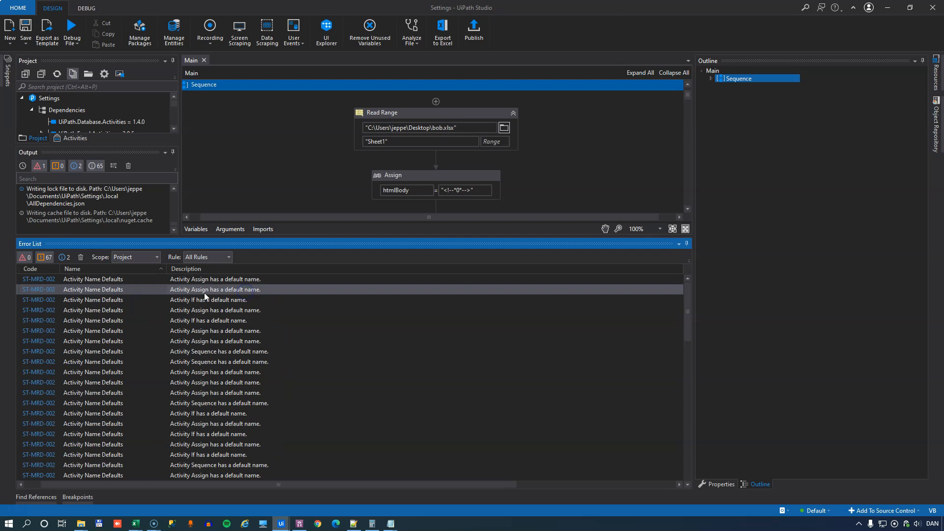
Review warnings from the htmlBody Assign through Prefix DataTable Variables and Redundant Sequences.
click(418, 176)
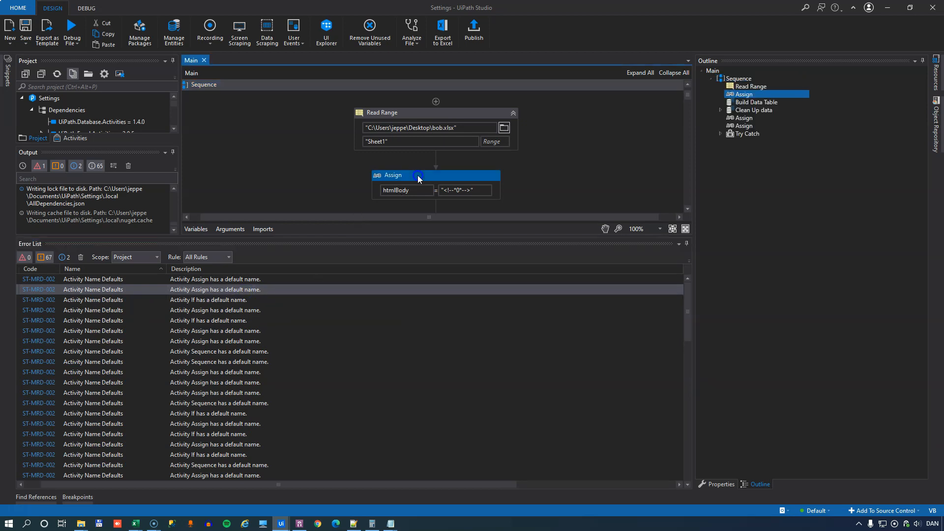
mouse_move(398, 178)
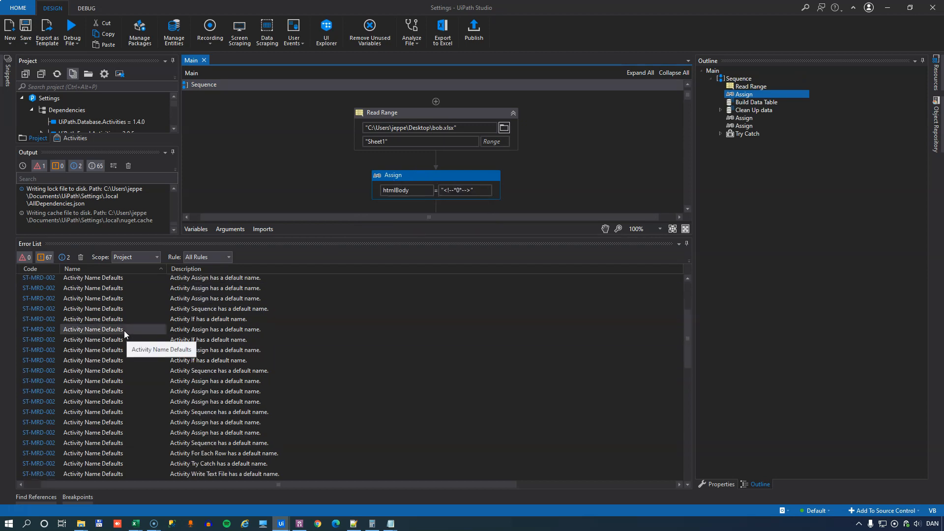
scroll(down, 3)
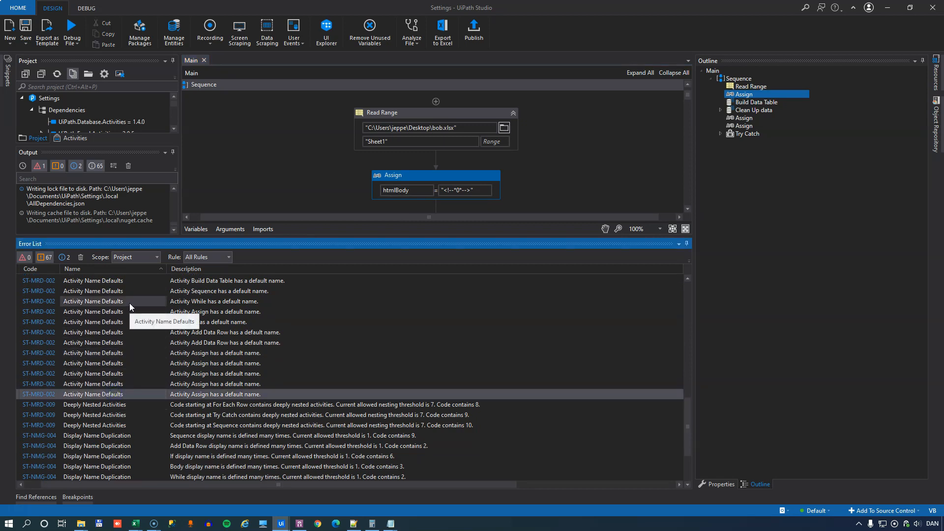
scroll(down, 3)
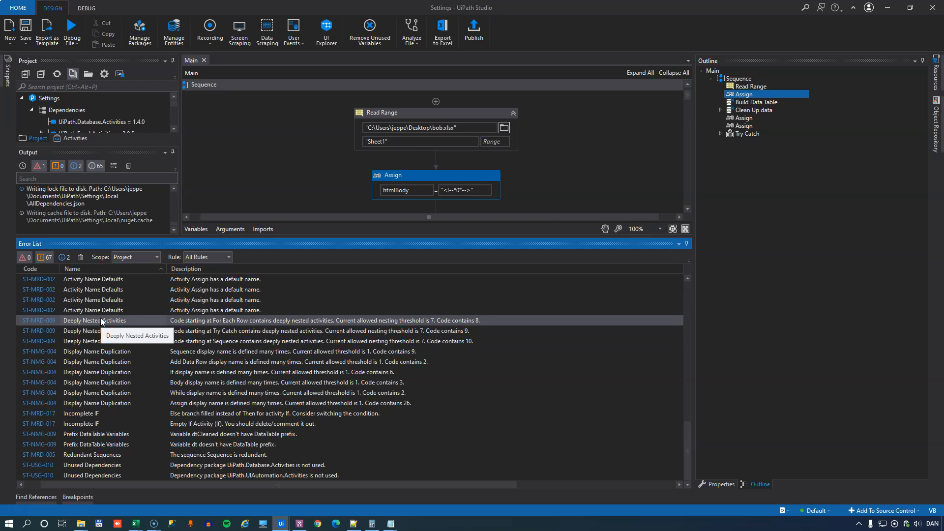
mouse_move(470, 326)
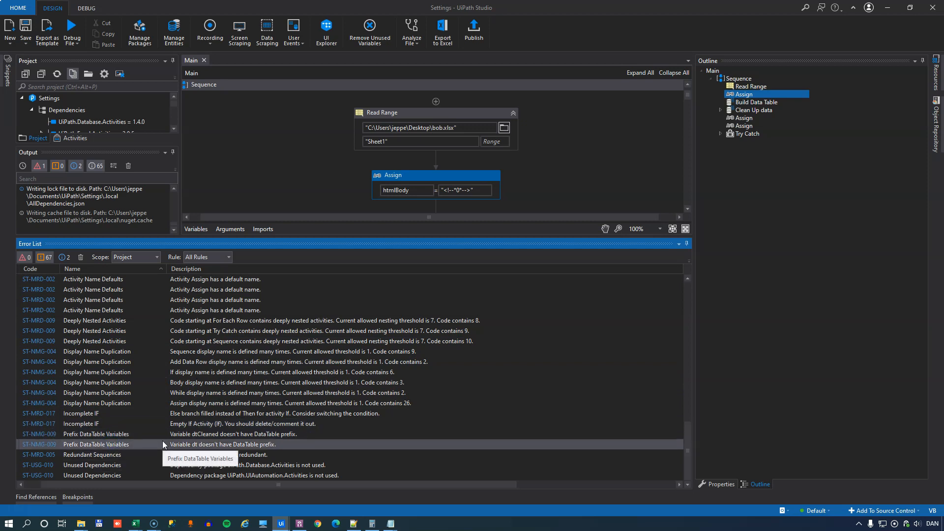
click(93, 454)
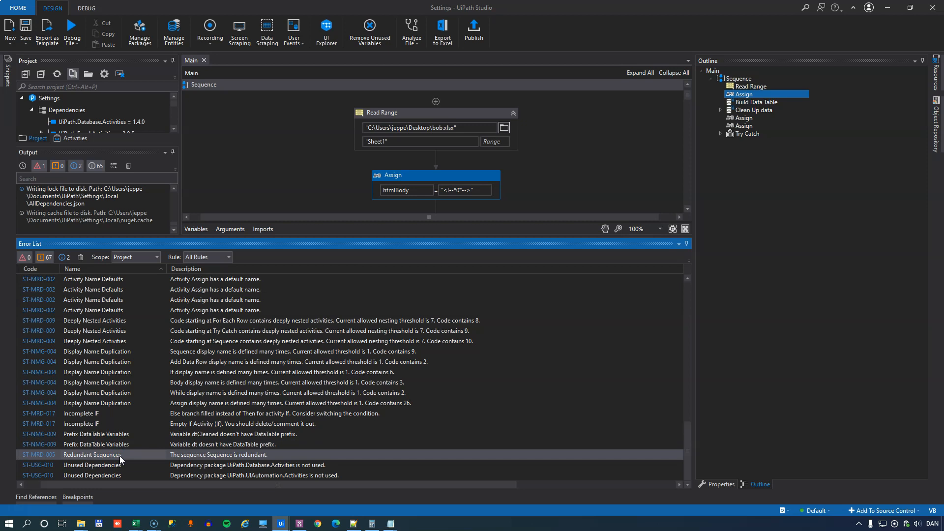
click(108, 475)
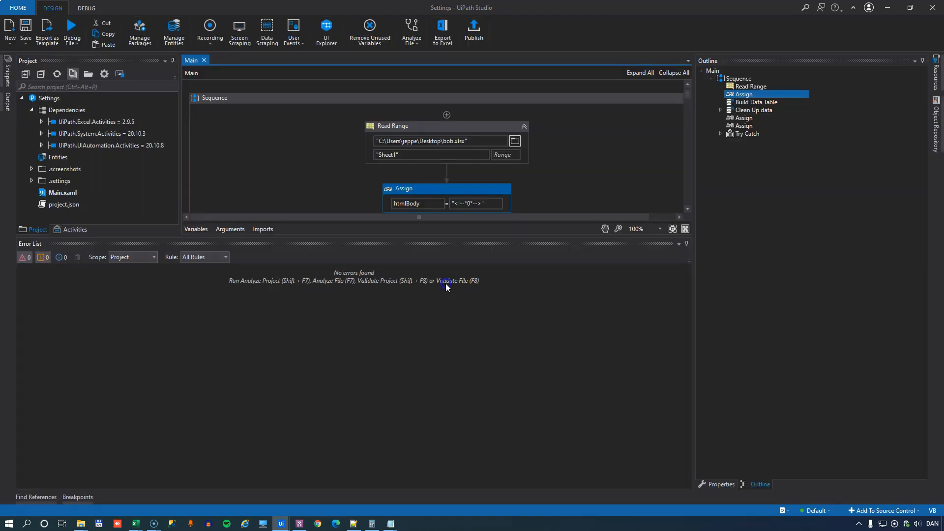
click(411, 32)
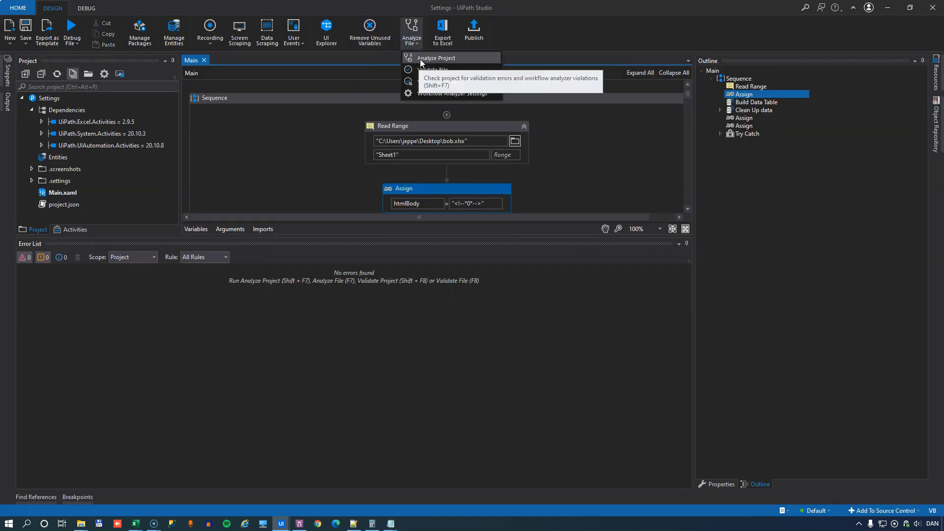
Re-analyze the project (66 warnings) and select the Assign setting oldContent in the Switch case.
click(436, 58)
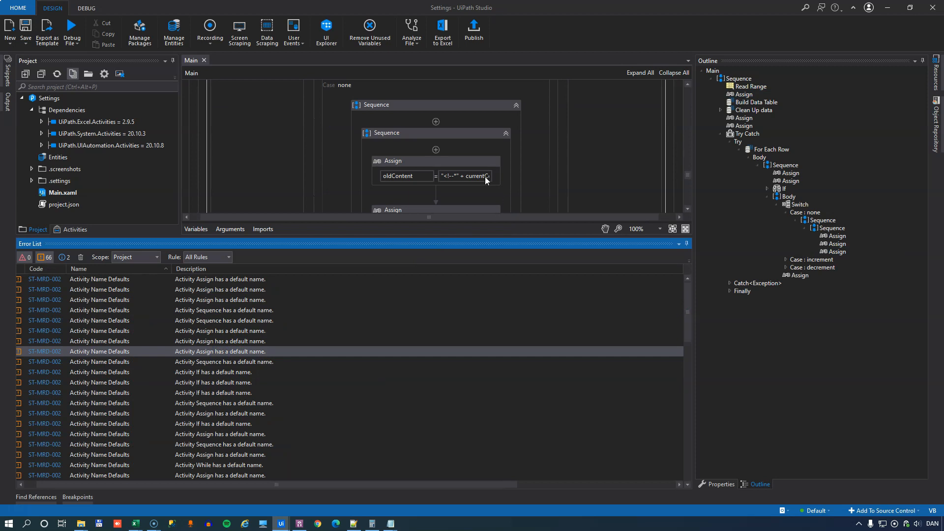
mouse_move(424, 229)
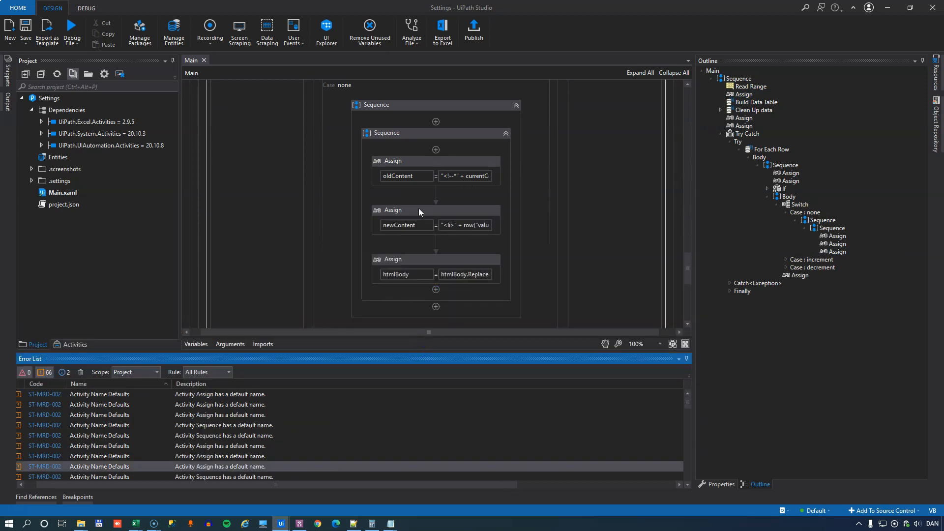
click(392, 160)
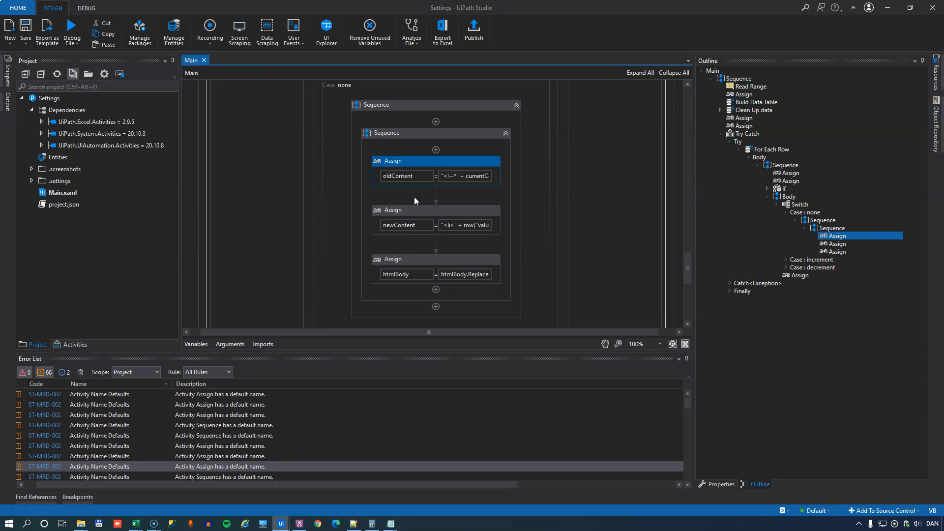
mouse_move(307, 312)
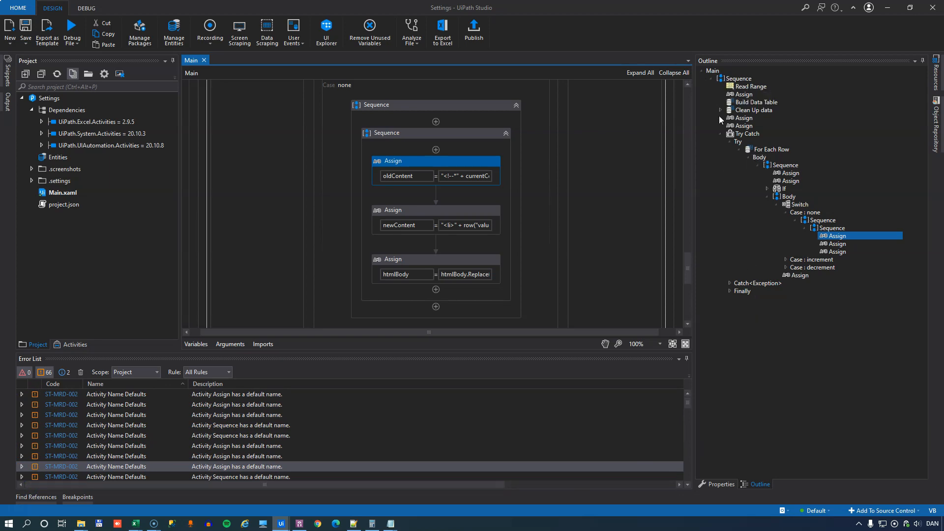
mouse_move(760, 167)
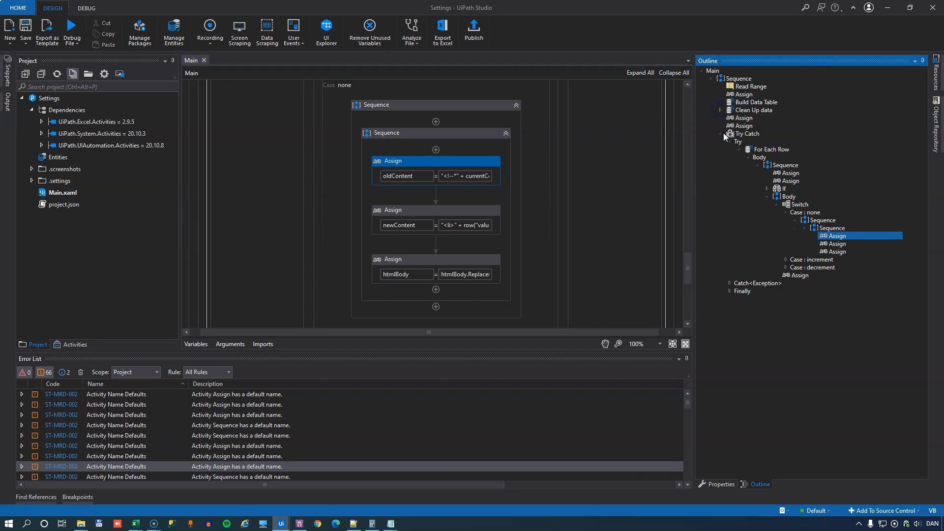
Navigate the Outline from the Try block to the nextColumn Assign and Build Data Table.
click(738, 141)
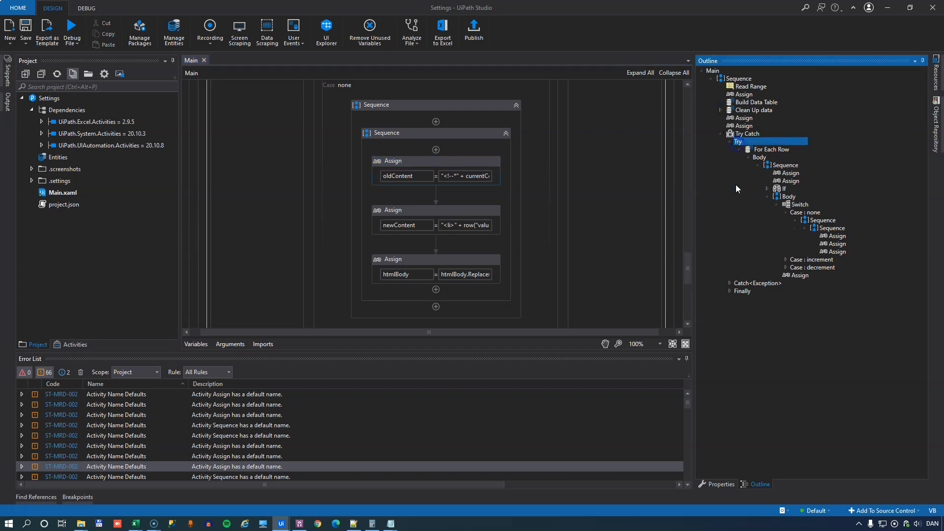
click(786, 166)
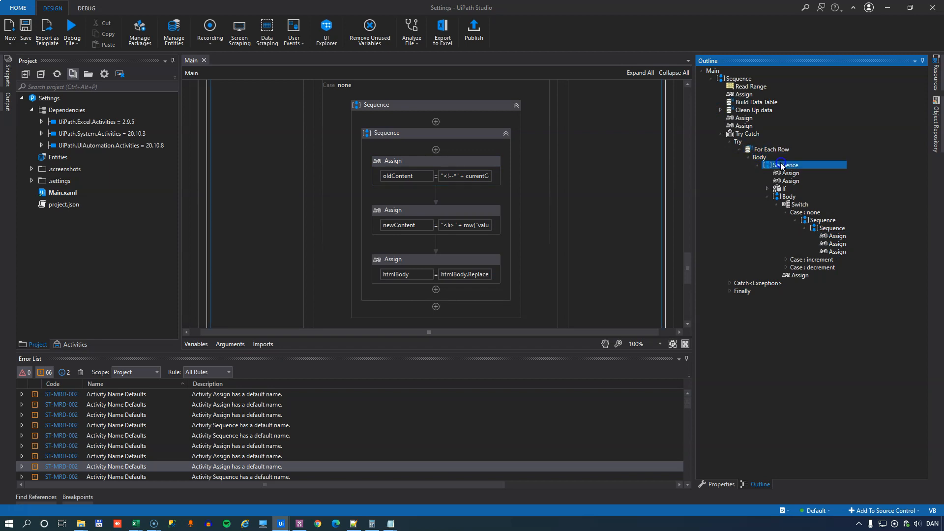
click(786, 181)
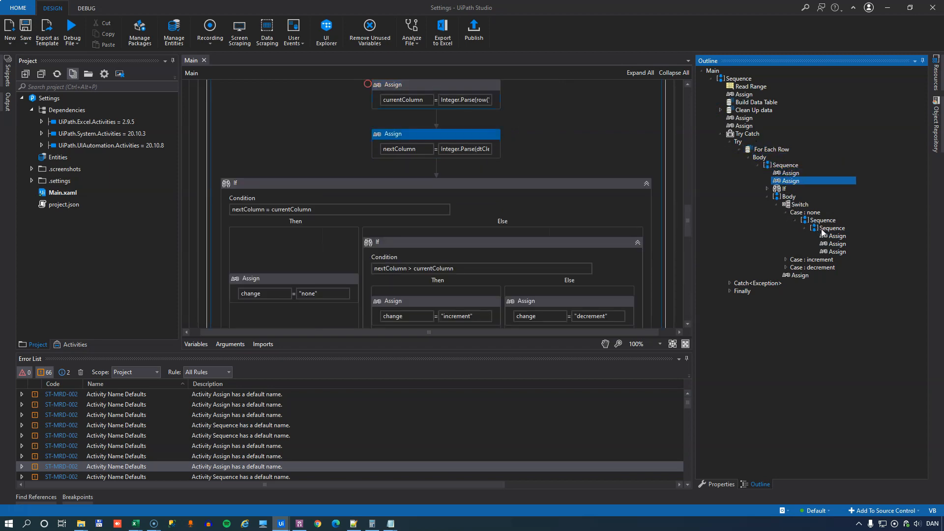
mouse_move(756, 283)
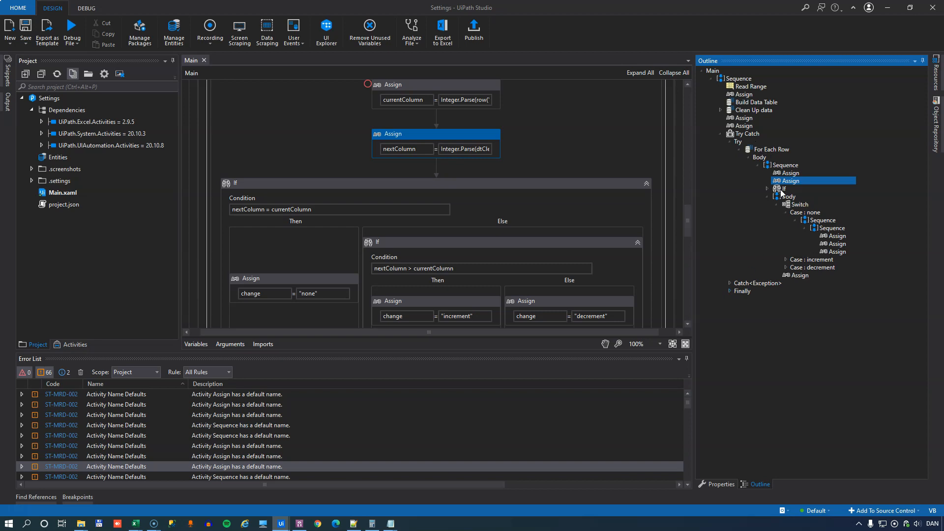
mouse_move(727, 94)
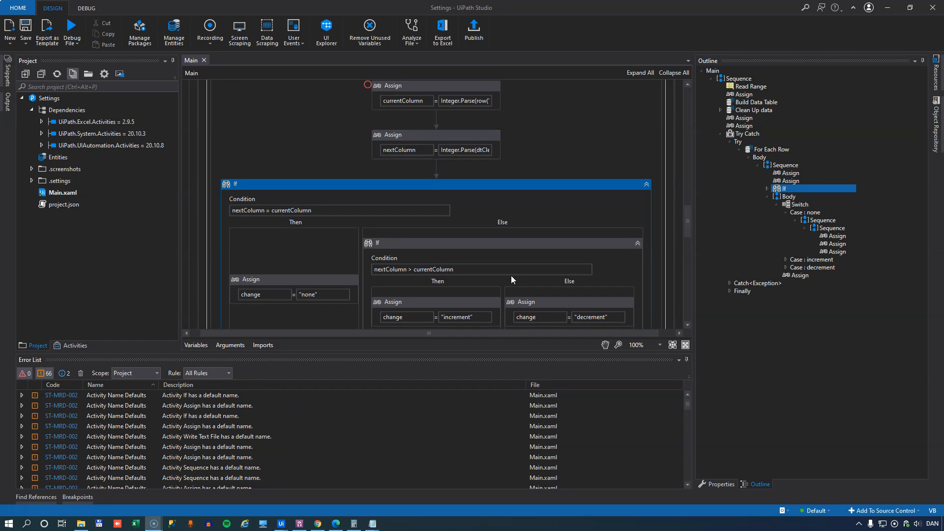
mouse_move(512, 277)
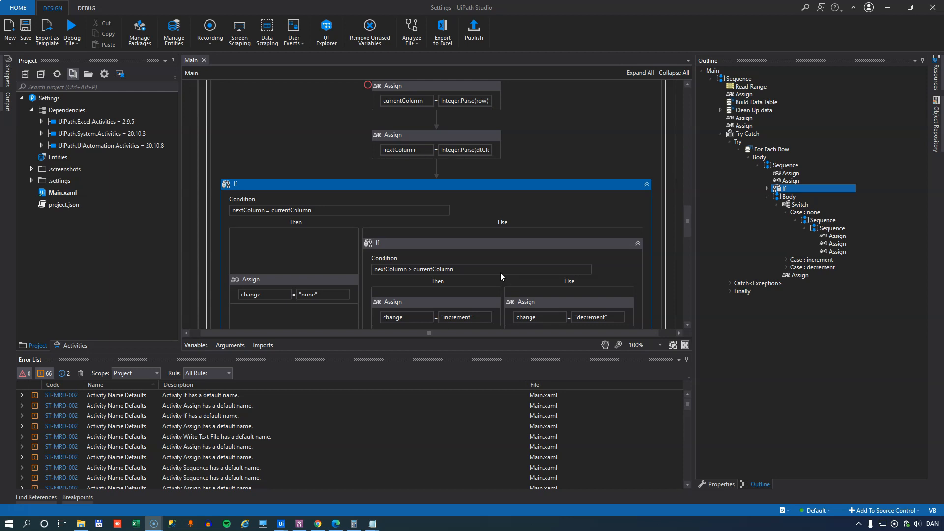
mouse_move(760, 101)
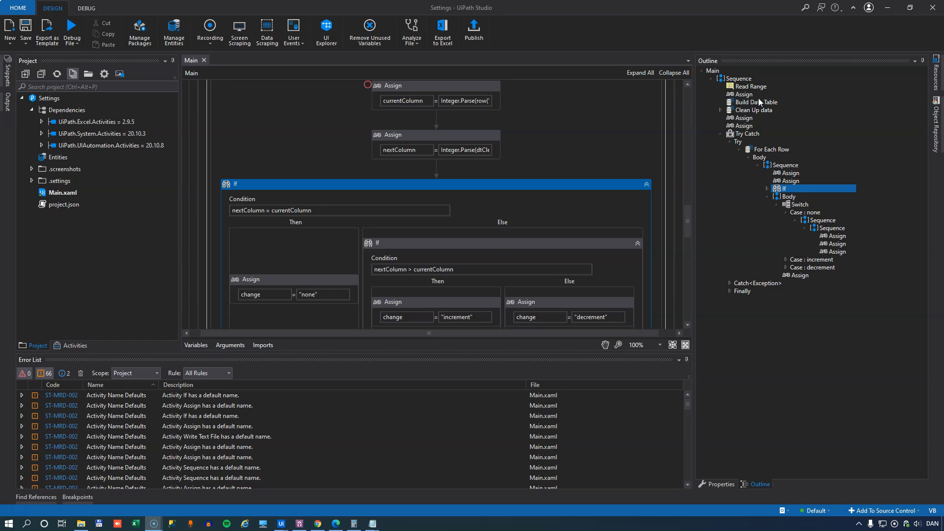
click(738, 79)
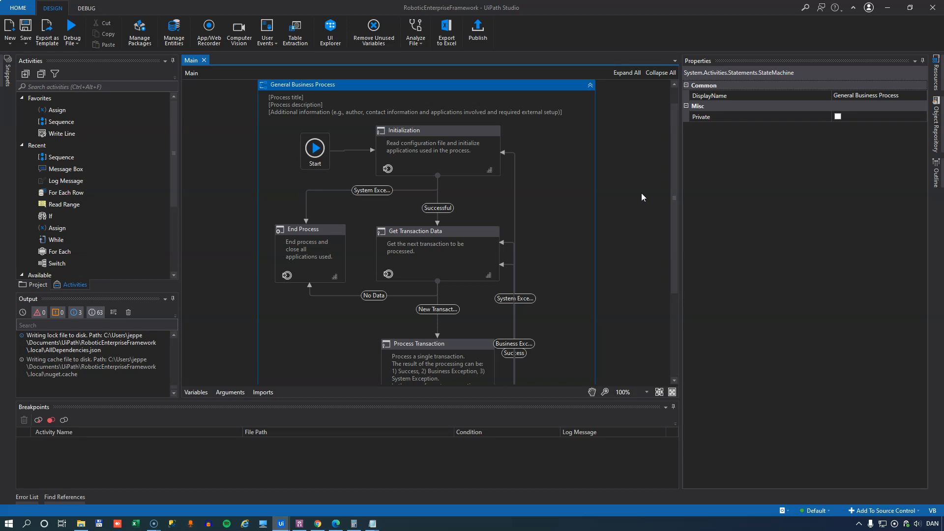
mouse_move(638, 195)
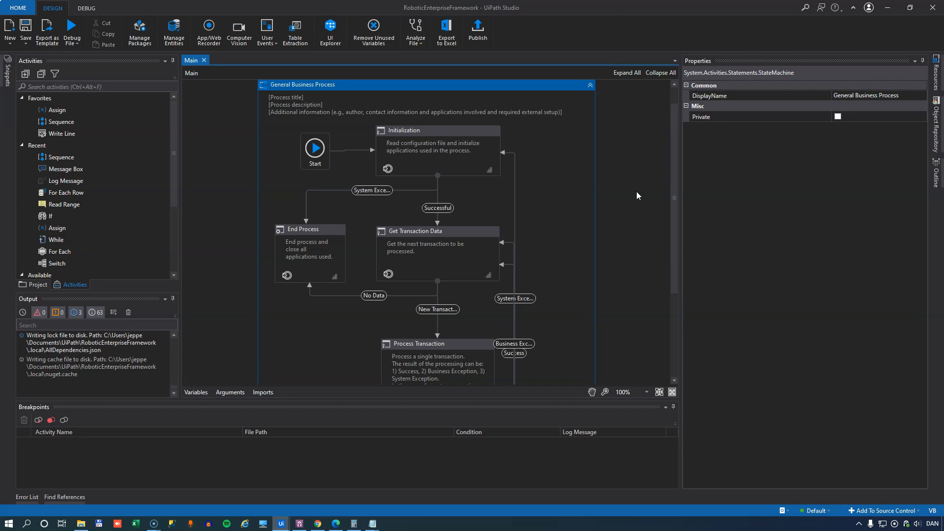
click(637, 195)
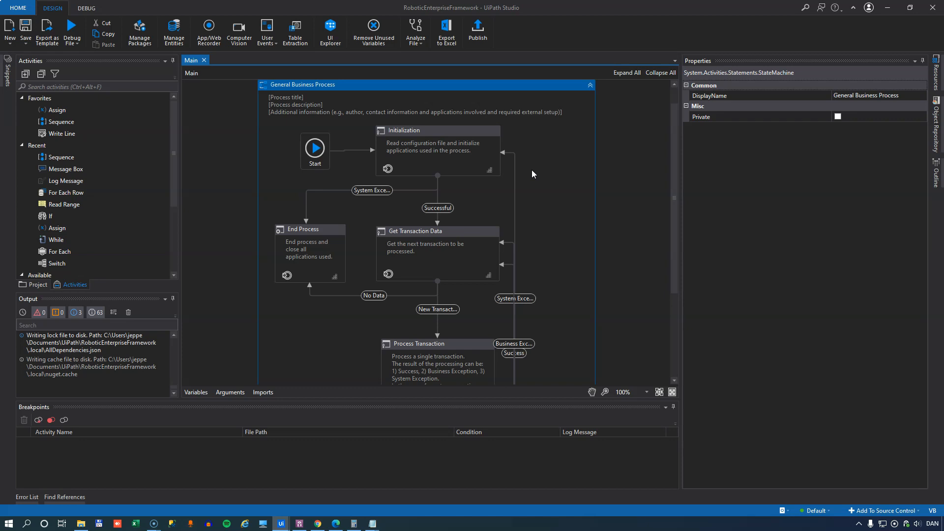
click(403, 131)
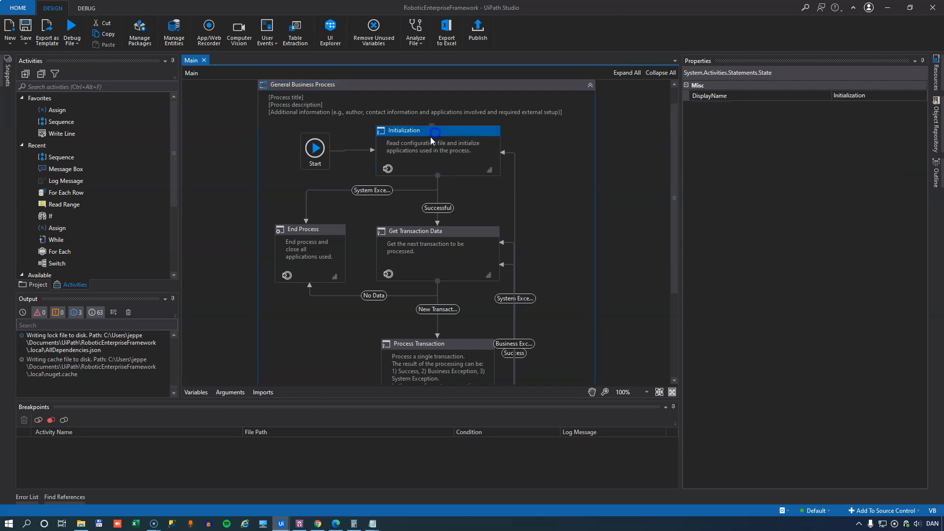
click(415, 231)
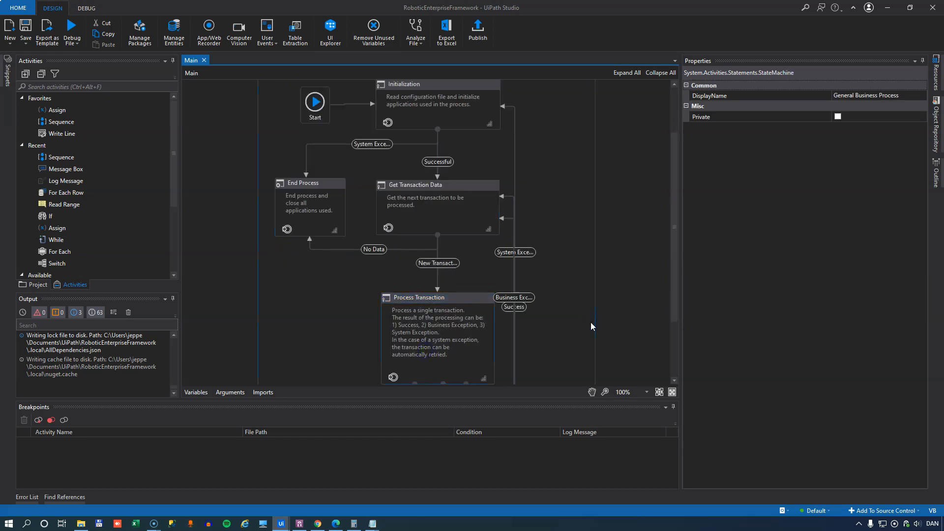
mouse_move(567, 226)
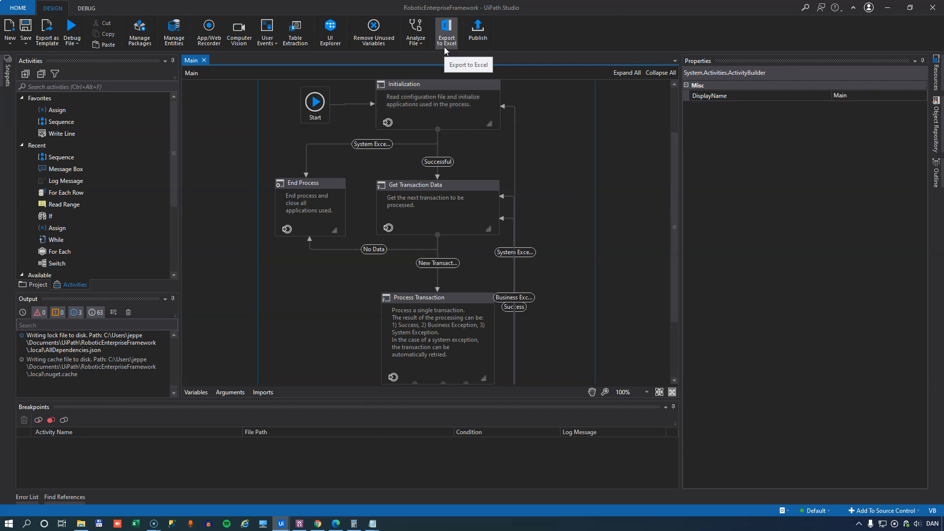
Export the Main workflow to Excel as Main.xlsx and dismiss the success message.
click(446, 32)
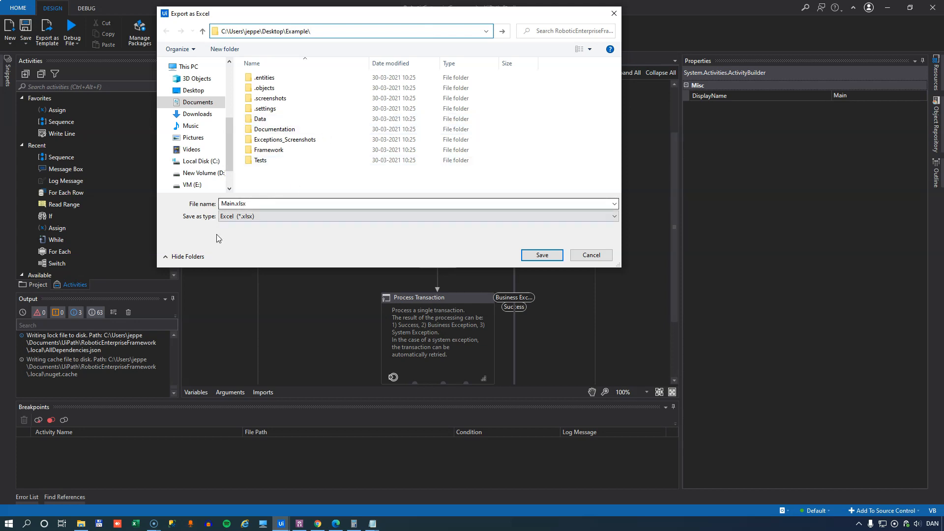
click(541, 254)
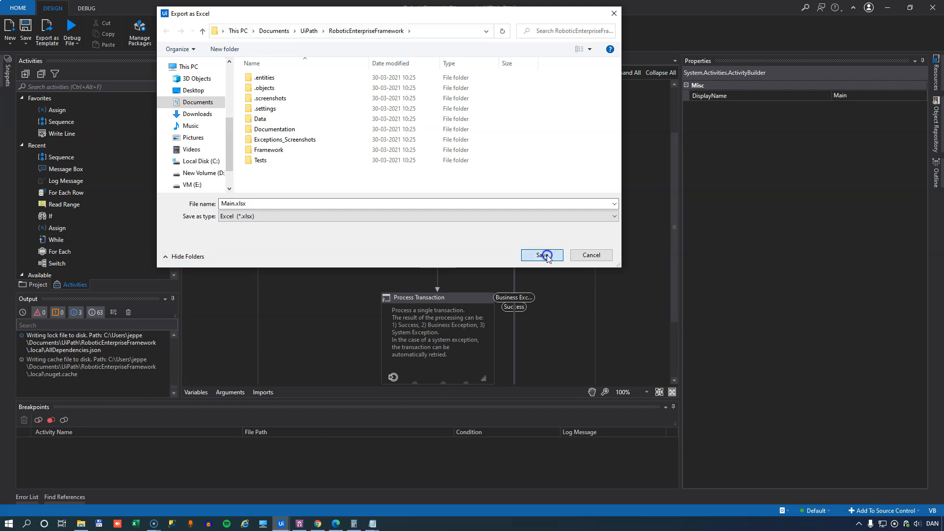
click(541, 255)
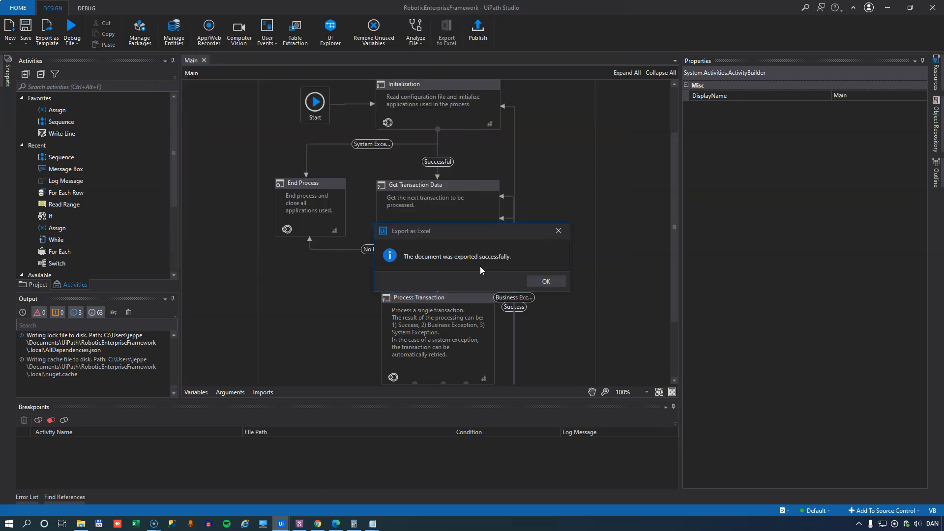
click(545, 281)
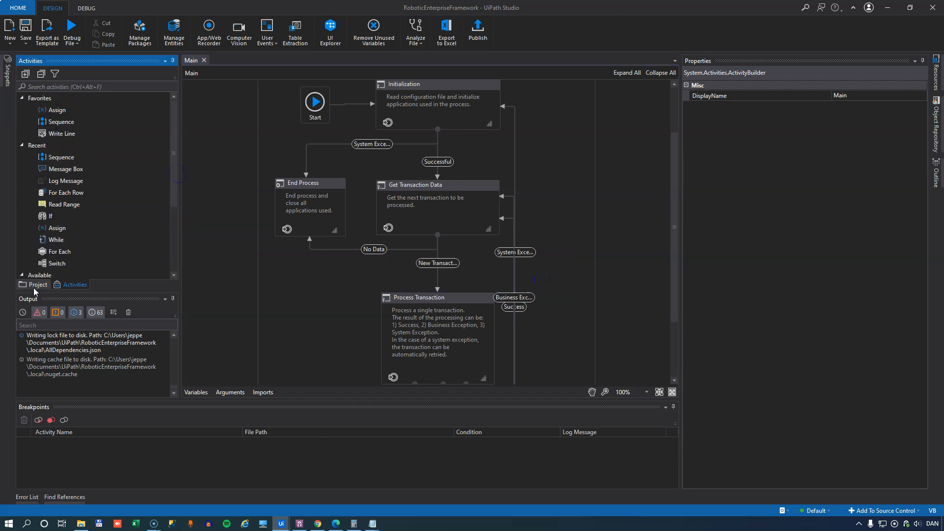
Open Main.xlsx from the Example folder in Excel.
click(37, 284)
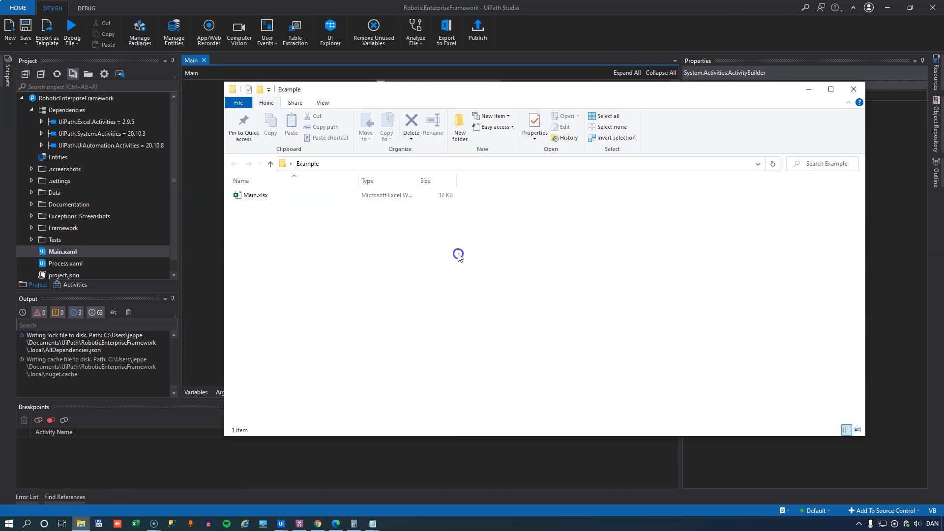
click(256, 195)
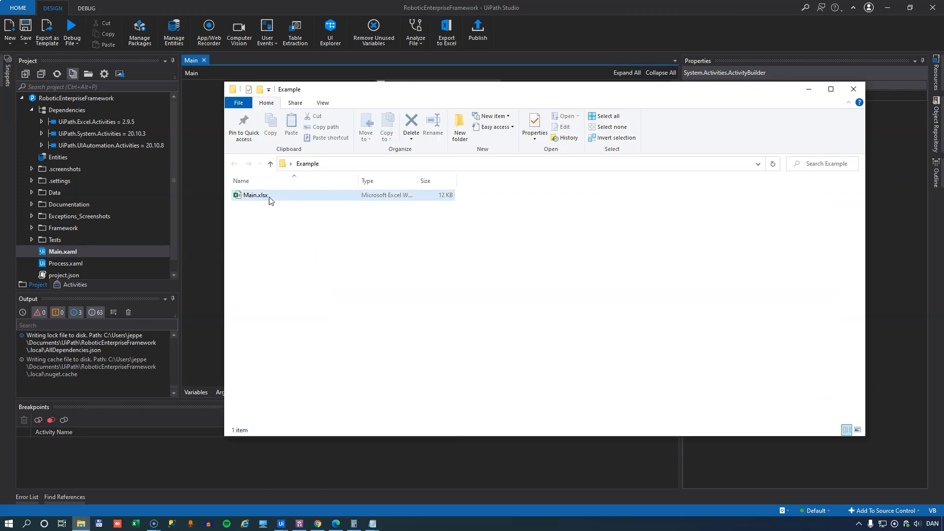
double_click(256, 195)
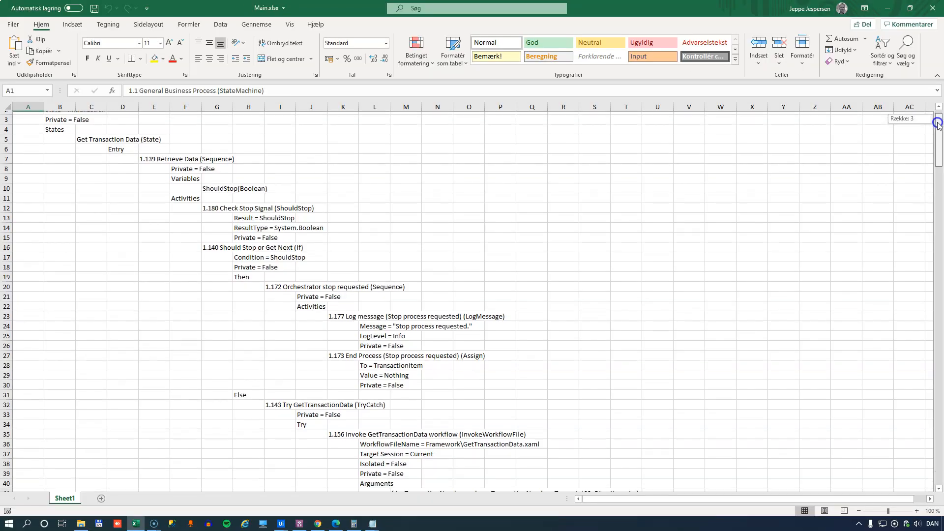
scroll(down, 3)
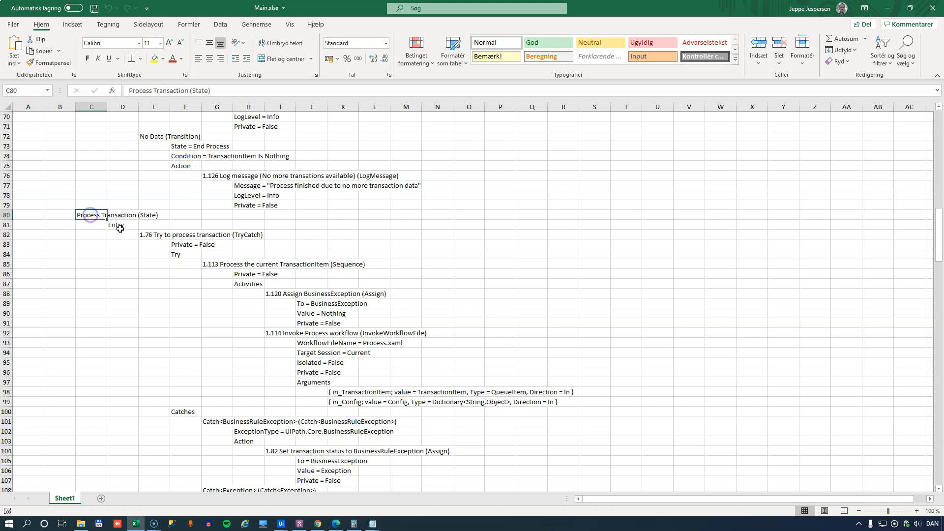
click(123, 224)
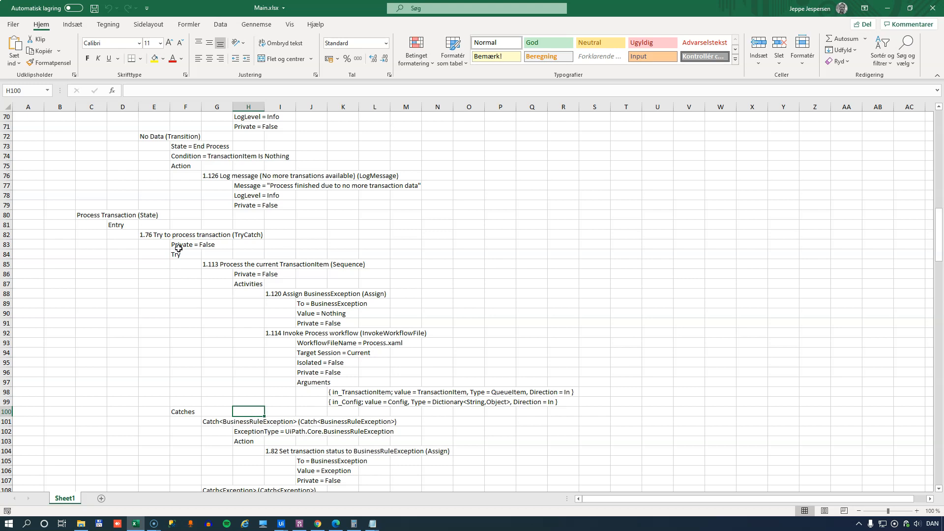
click(186, 421)
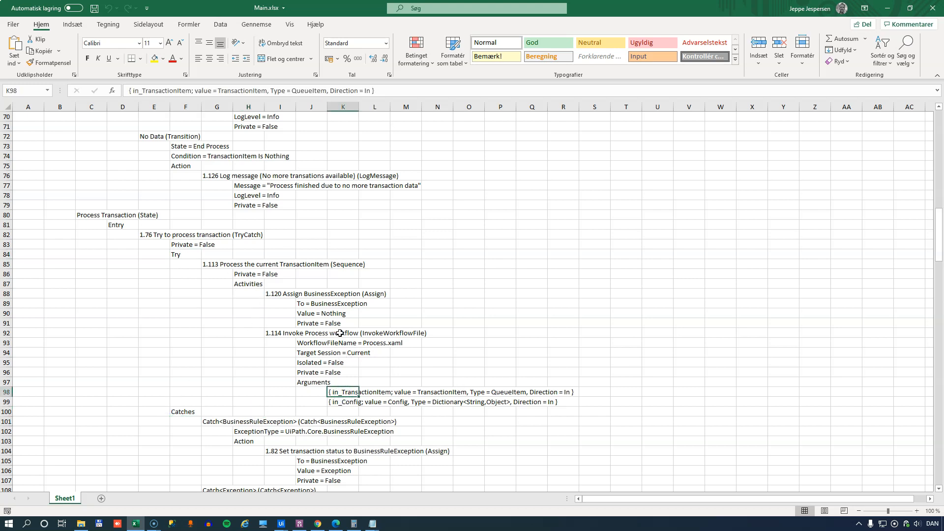
scroll(down, 3)
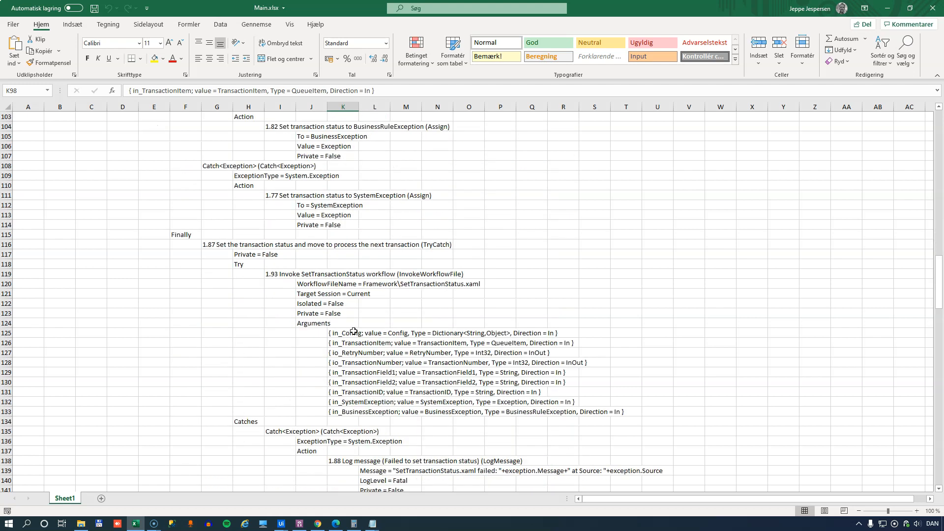
scroll(down, 3)
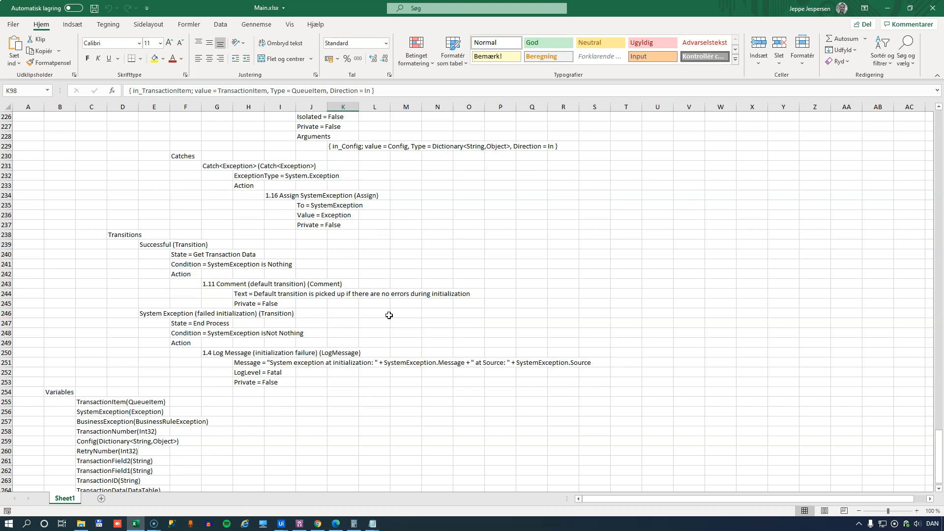
scroll(down, 3)
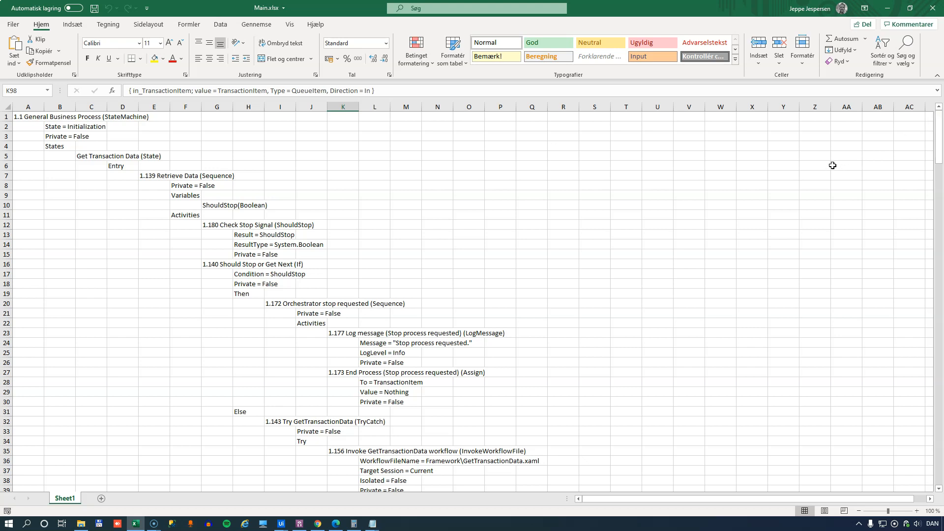
mouse_move(584, 252)
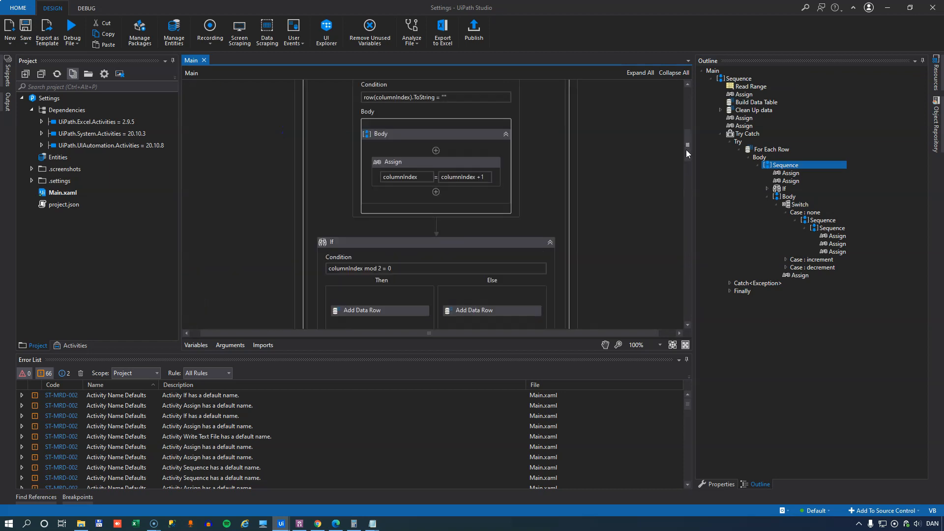
Run the Settings workflow to build Main.html, then open it in the browser.
scroll(up, 3)
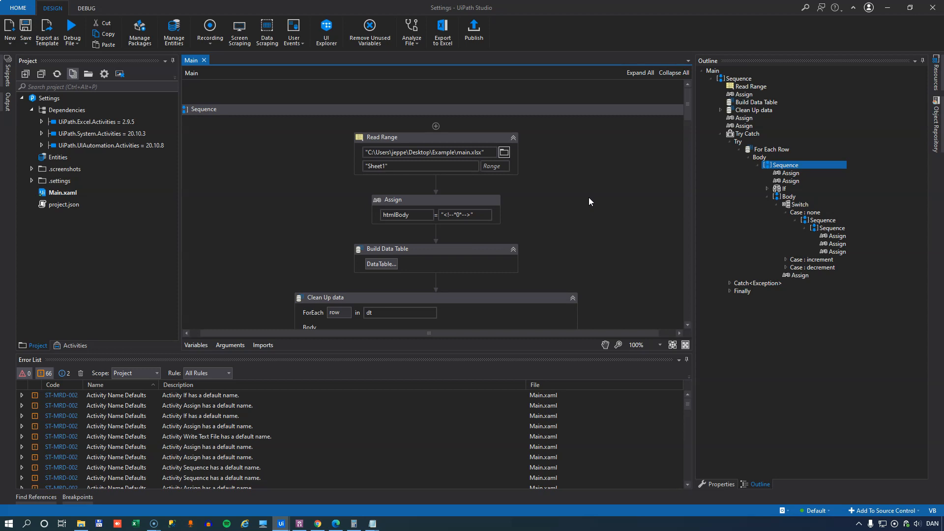
mouse_move(519, 144)
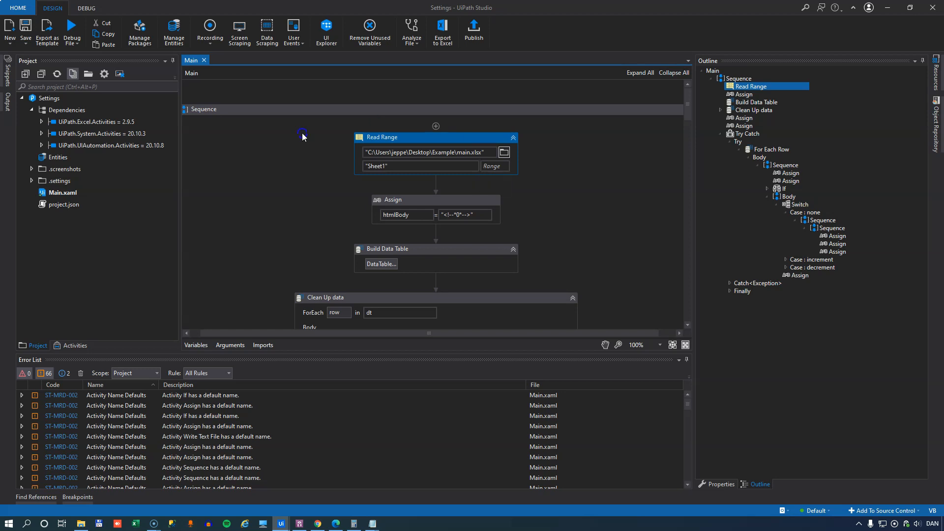
click(78, 30)
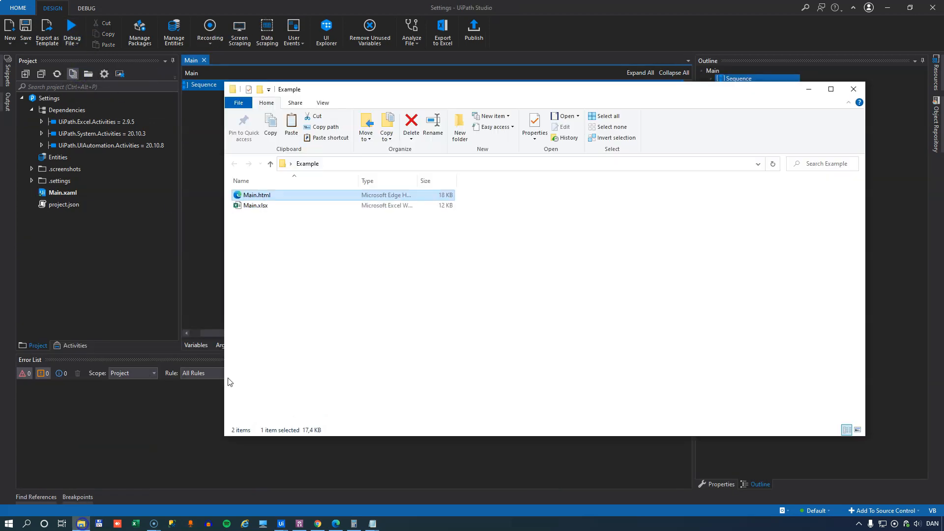
click(303, 284)
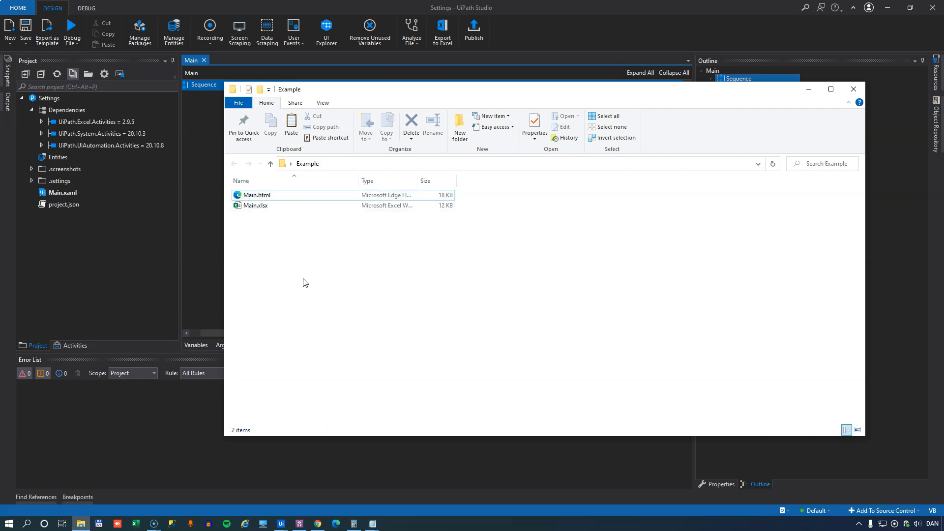
double_click(256, 195)
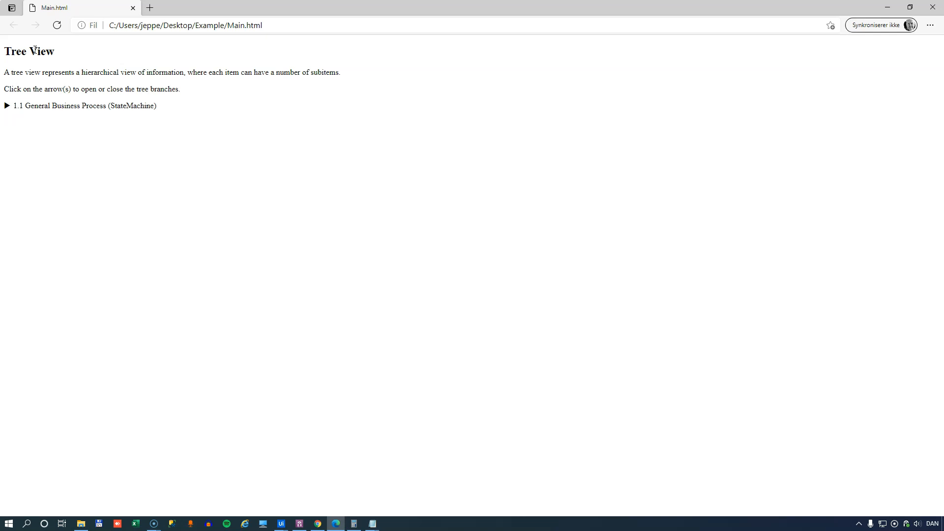
mouse_move(49, 75)
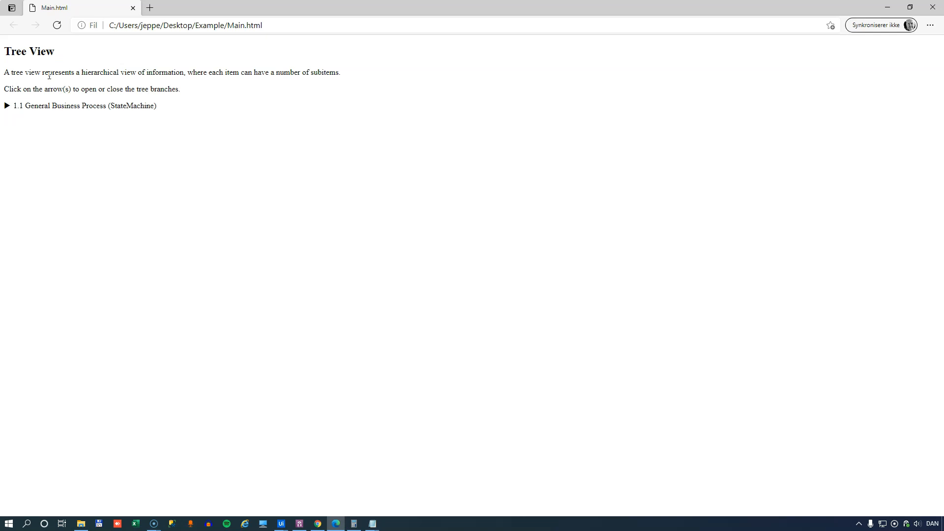
Expand General Business Process, States, Process Transaction, Entry and the Try branch in the tree view.
click(7, 105)
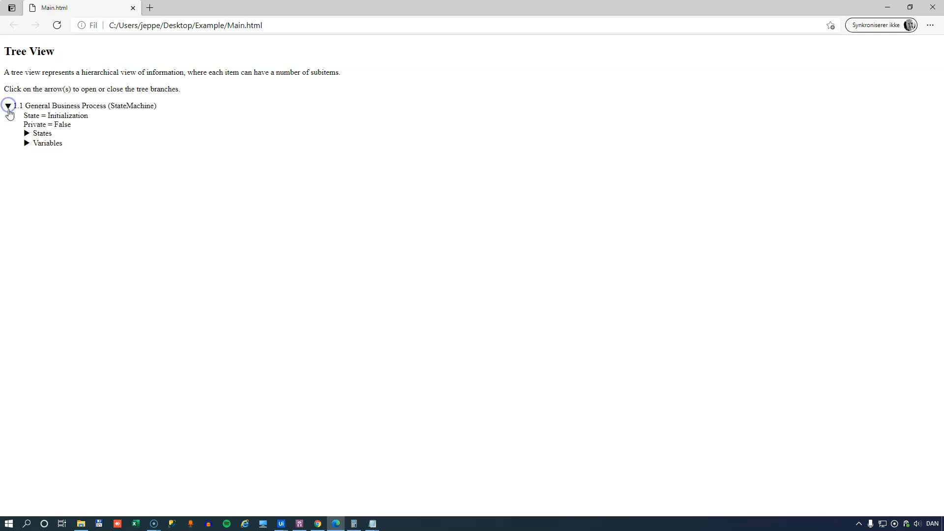
click(28, 132)
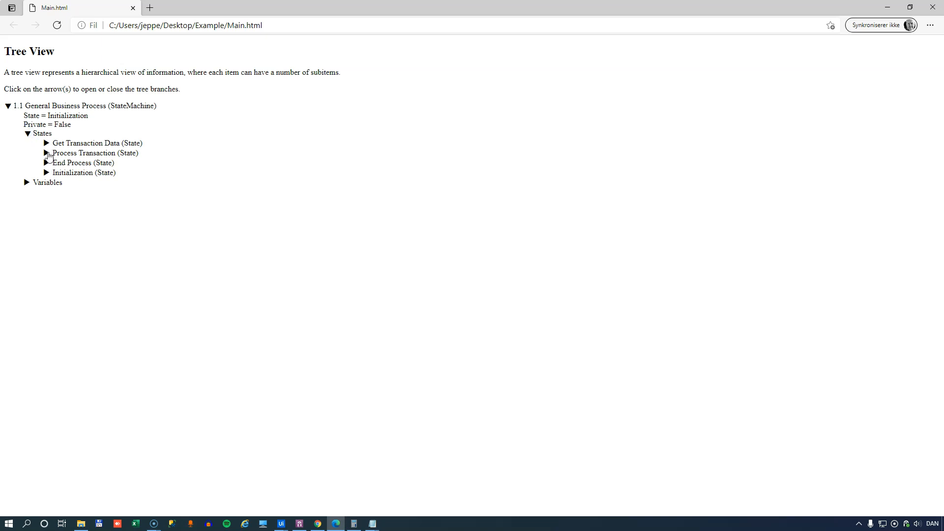
click(46, 153)
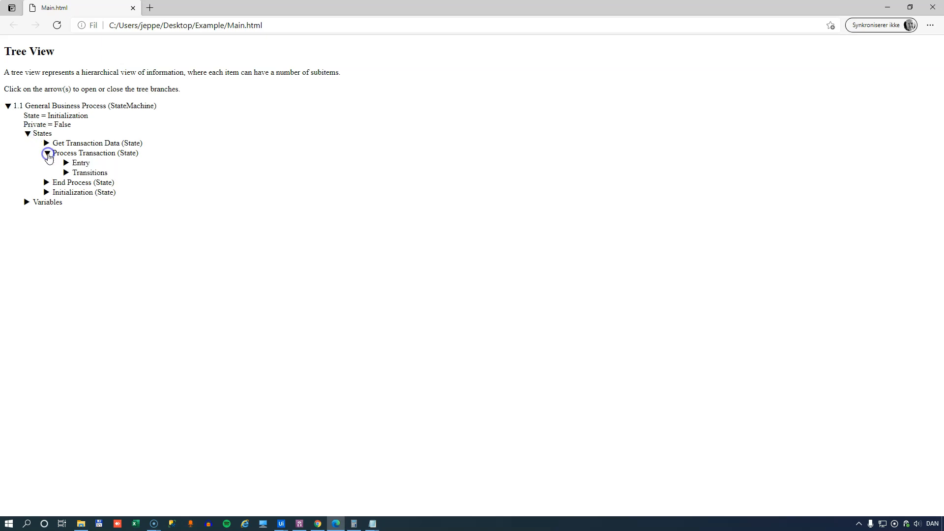
click(66, 163)
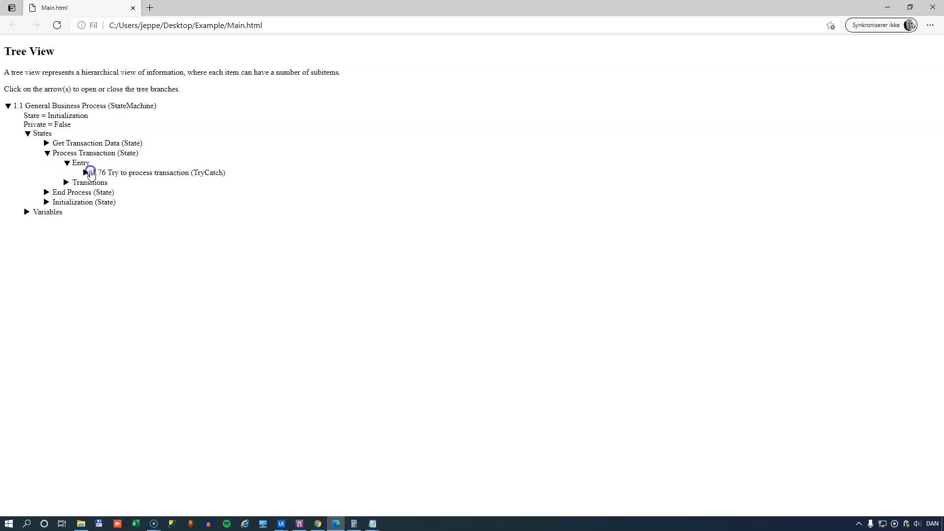
click(87, 173)
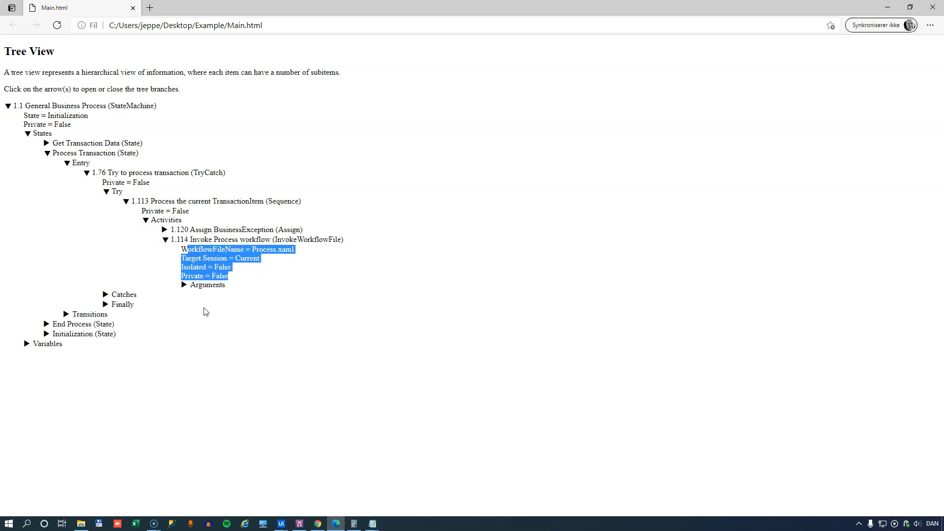
Expand the Invoke Process workflow's Arguments to reveal Process.xaml, in_TransactionItem and in_Config.
click(184, 285)
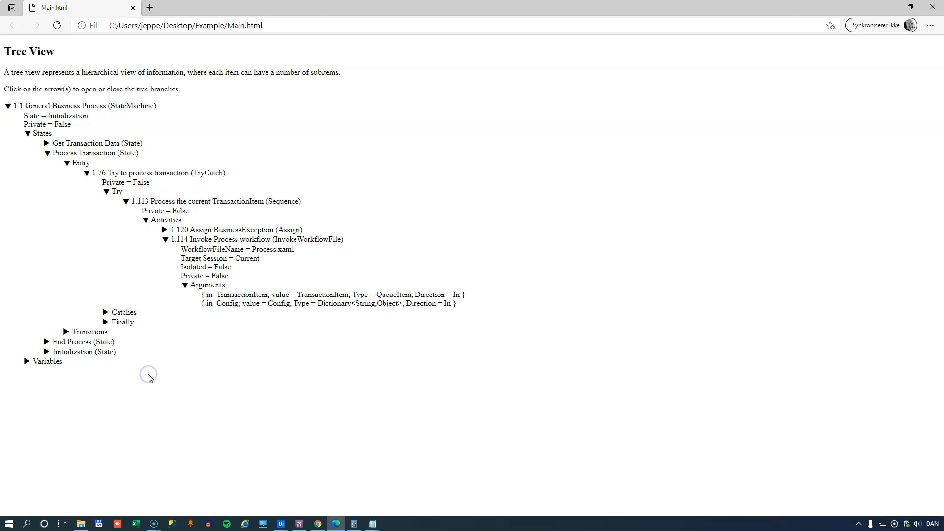
mouse_move(190, 349)
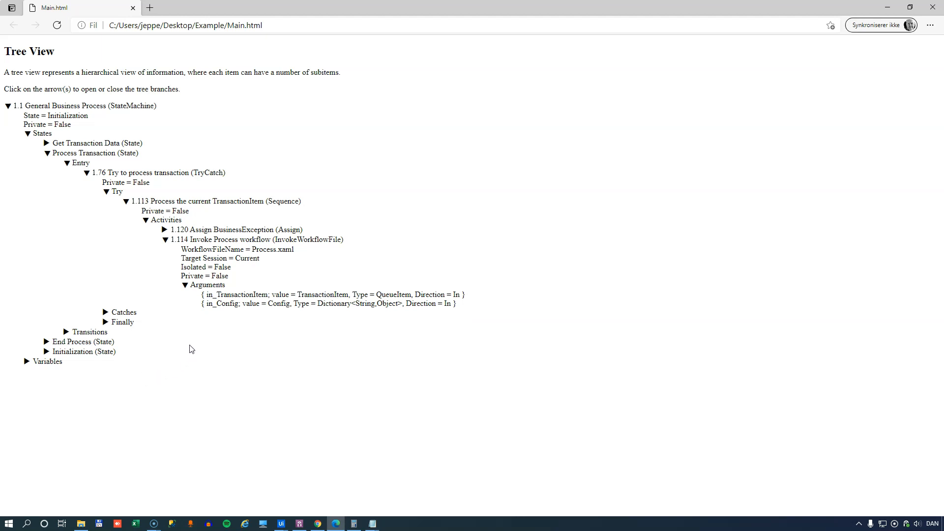
mouse_move(183, 339)
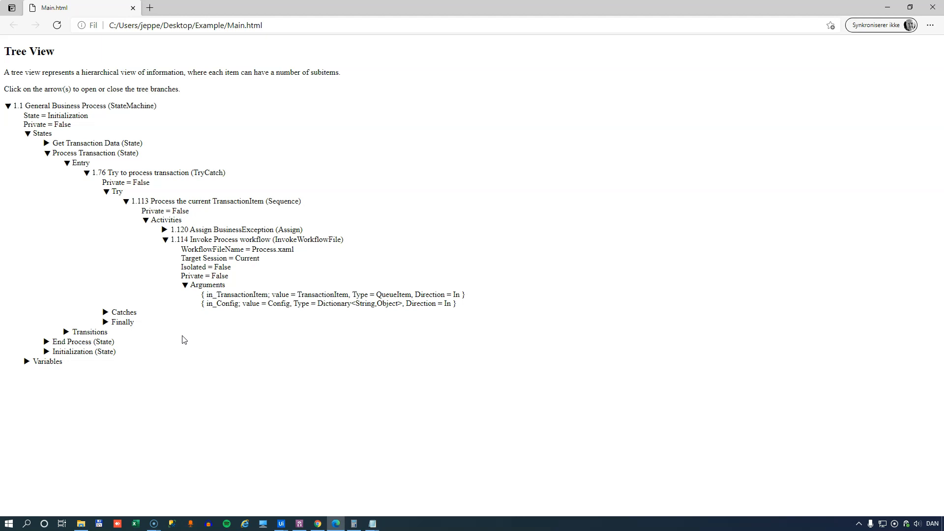